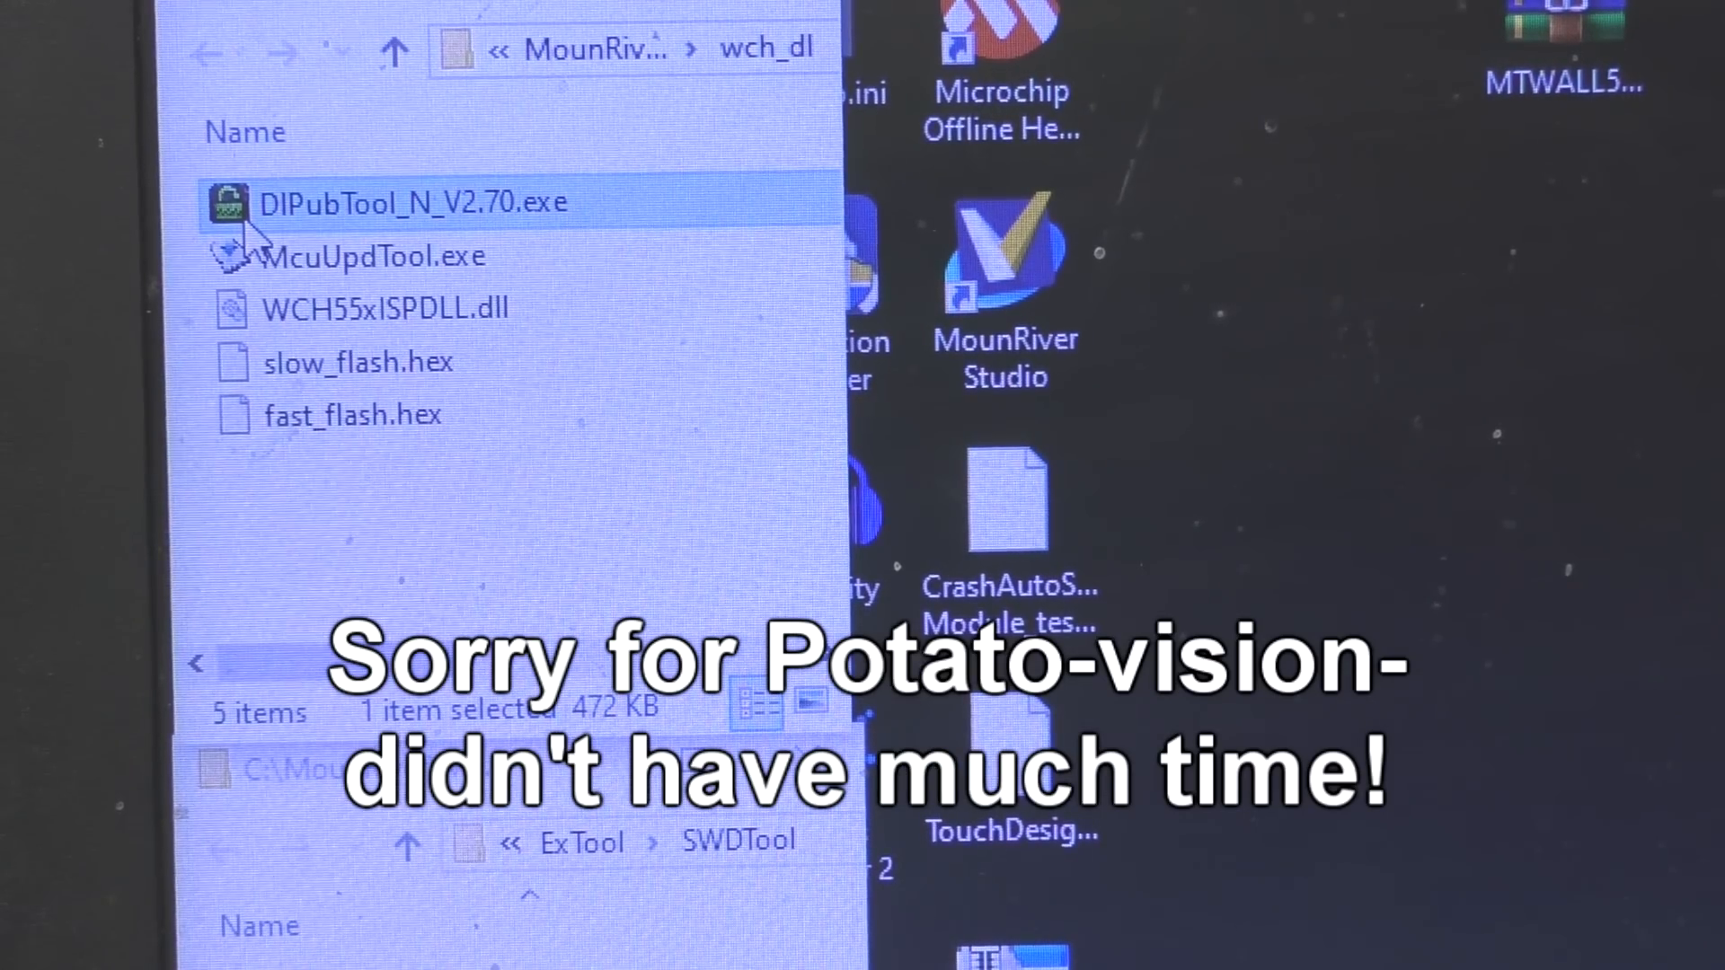
# Launch DlPubTool_N_V2.70 and choose the 32-bit CH32V00X series, F4P6 package, with auto run after download
pyautogui.doubleClick(407, 202)
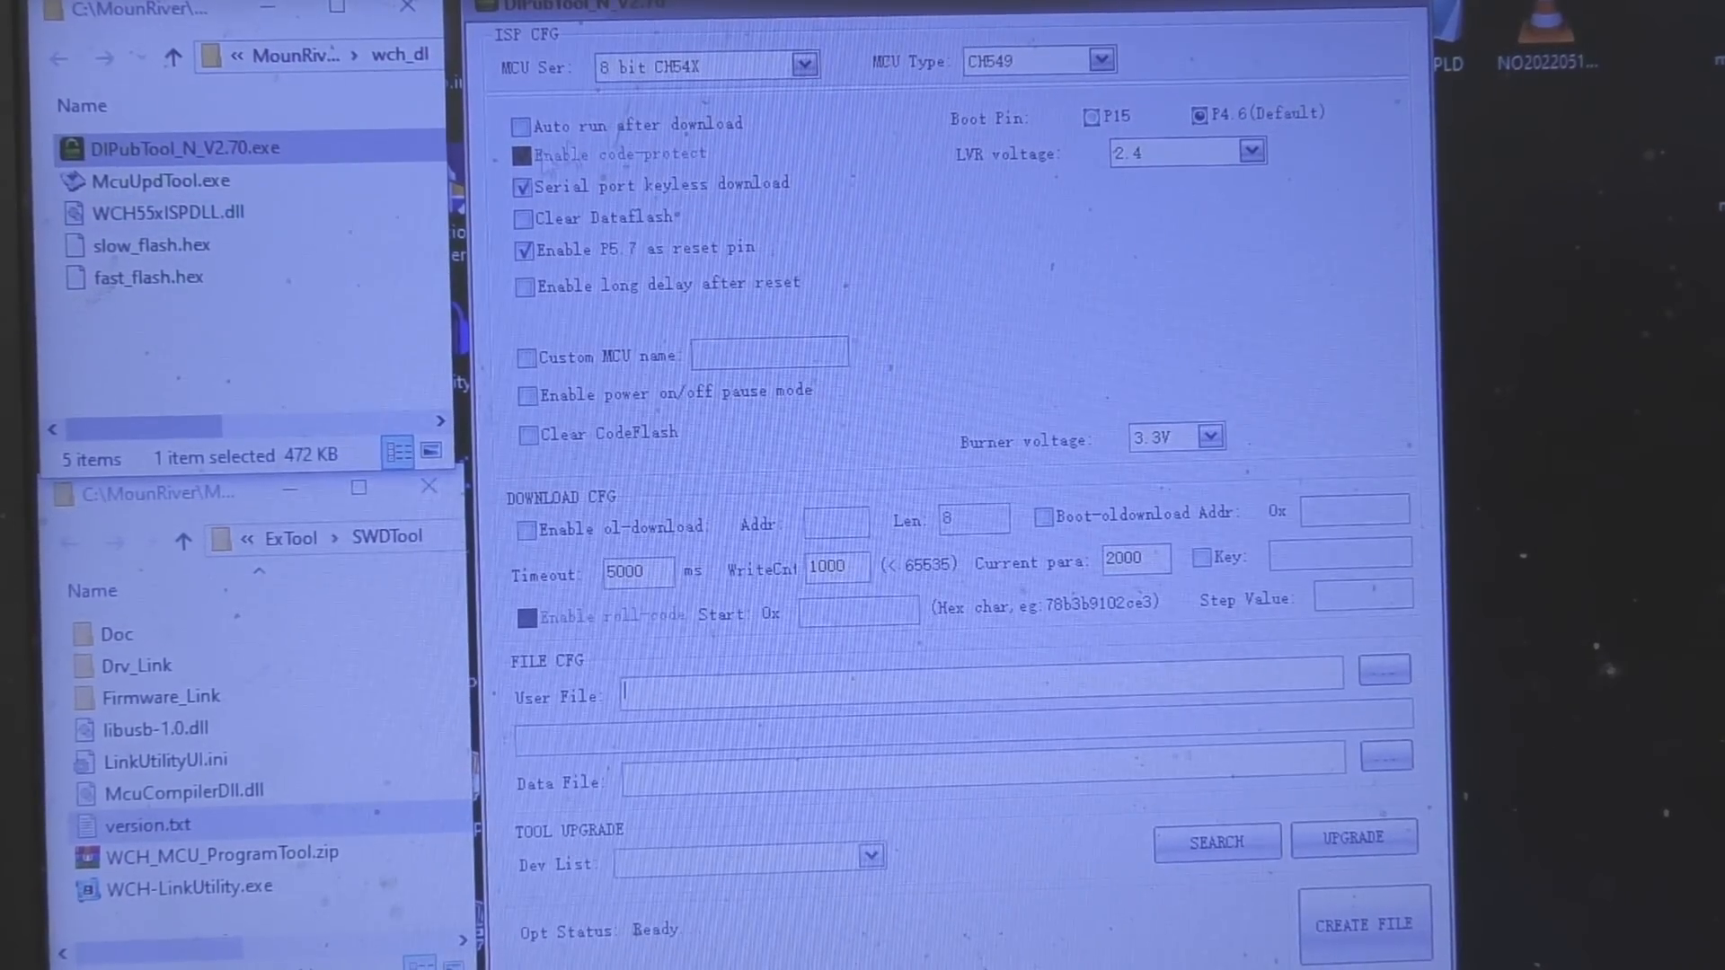
pyautogui.click(803, 67)
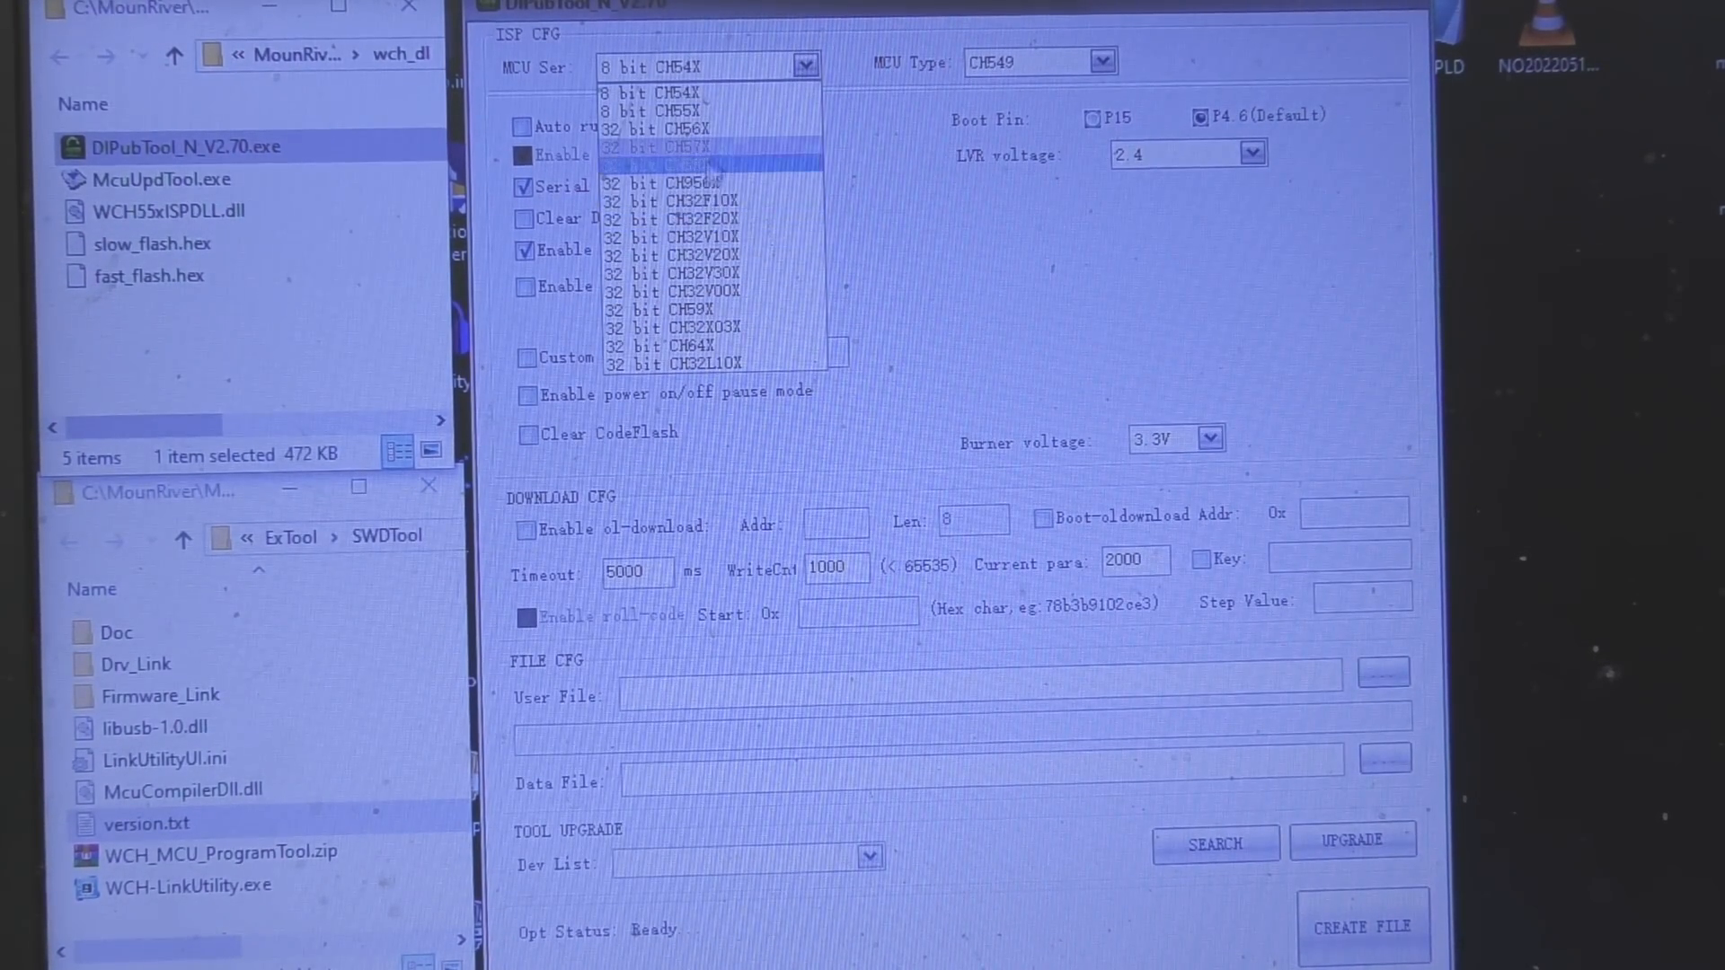
pyautogui.click(677, 291)
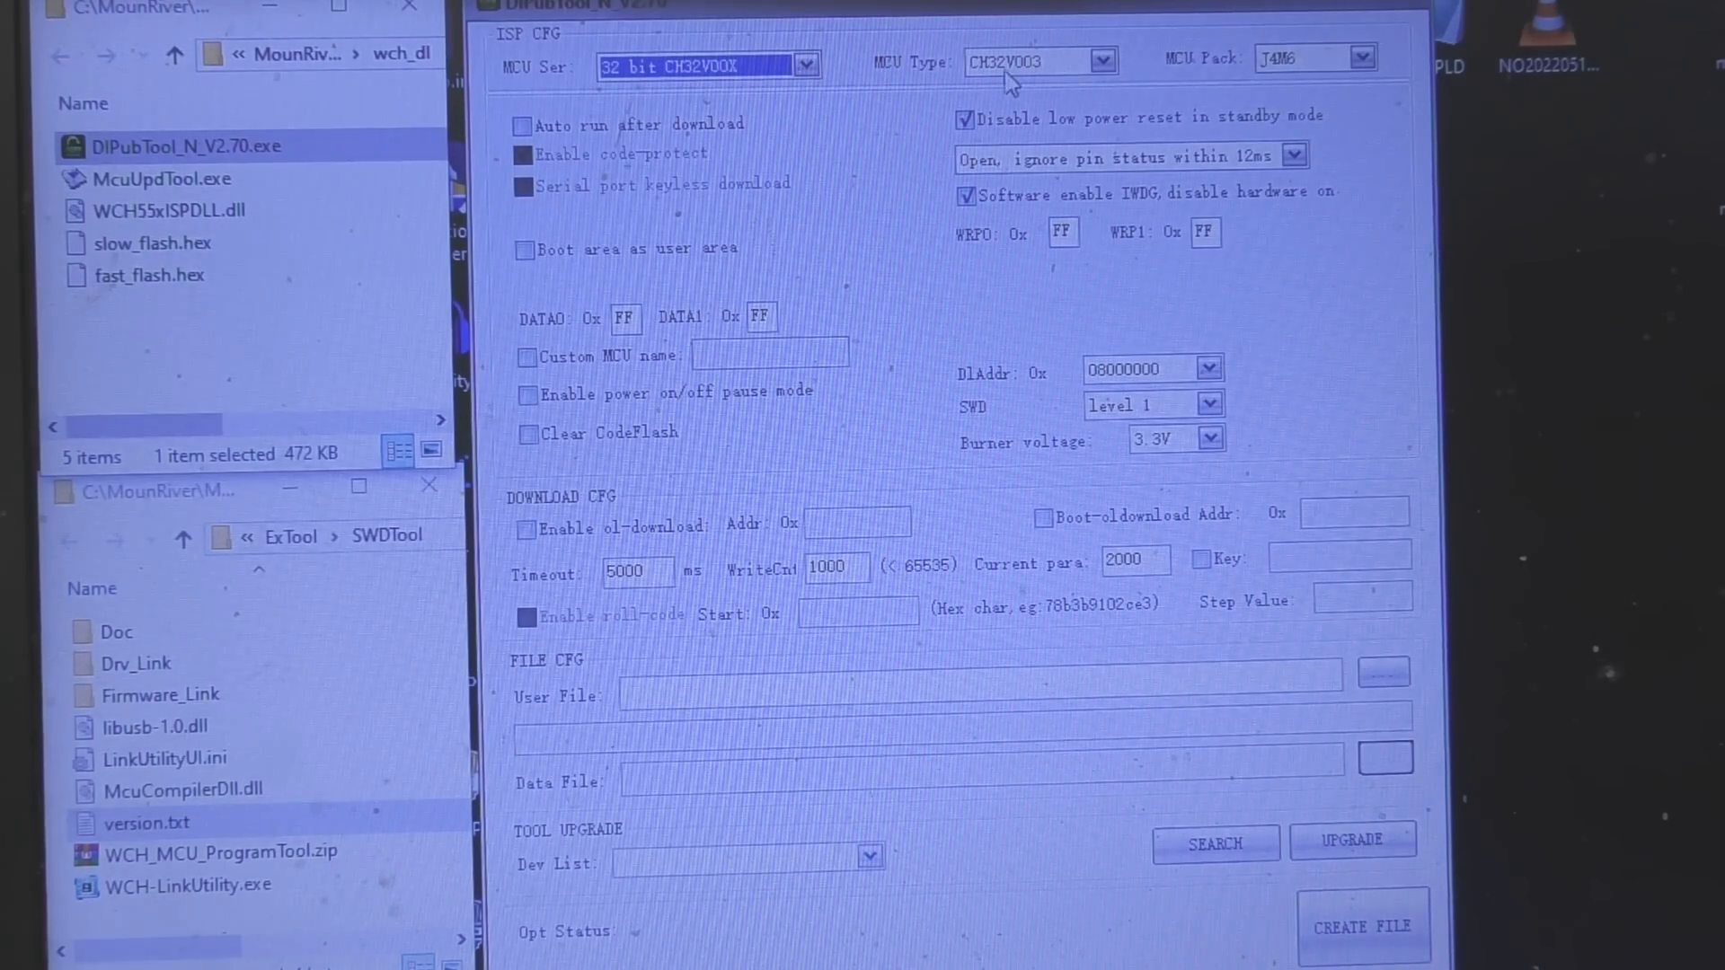
pyautogui.click(1364, 57)
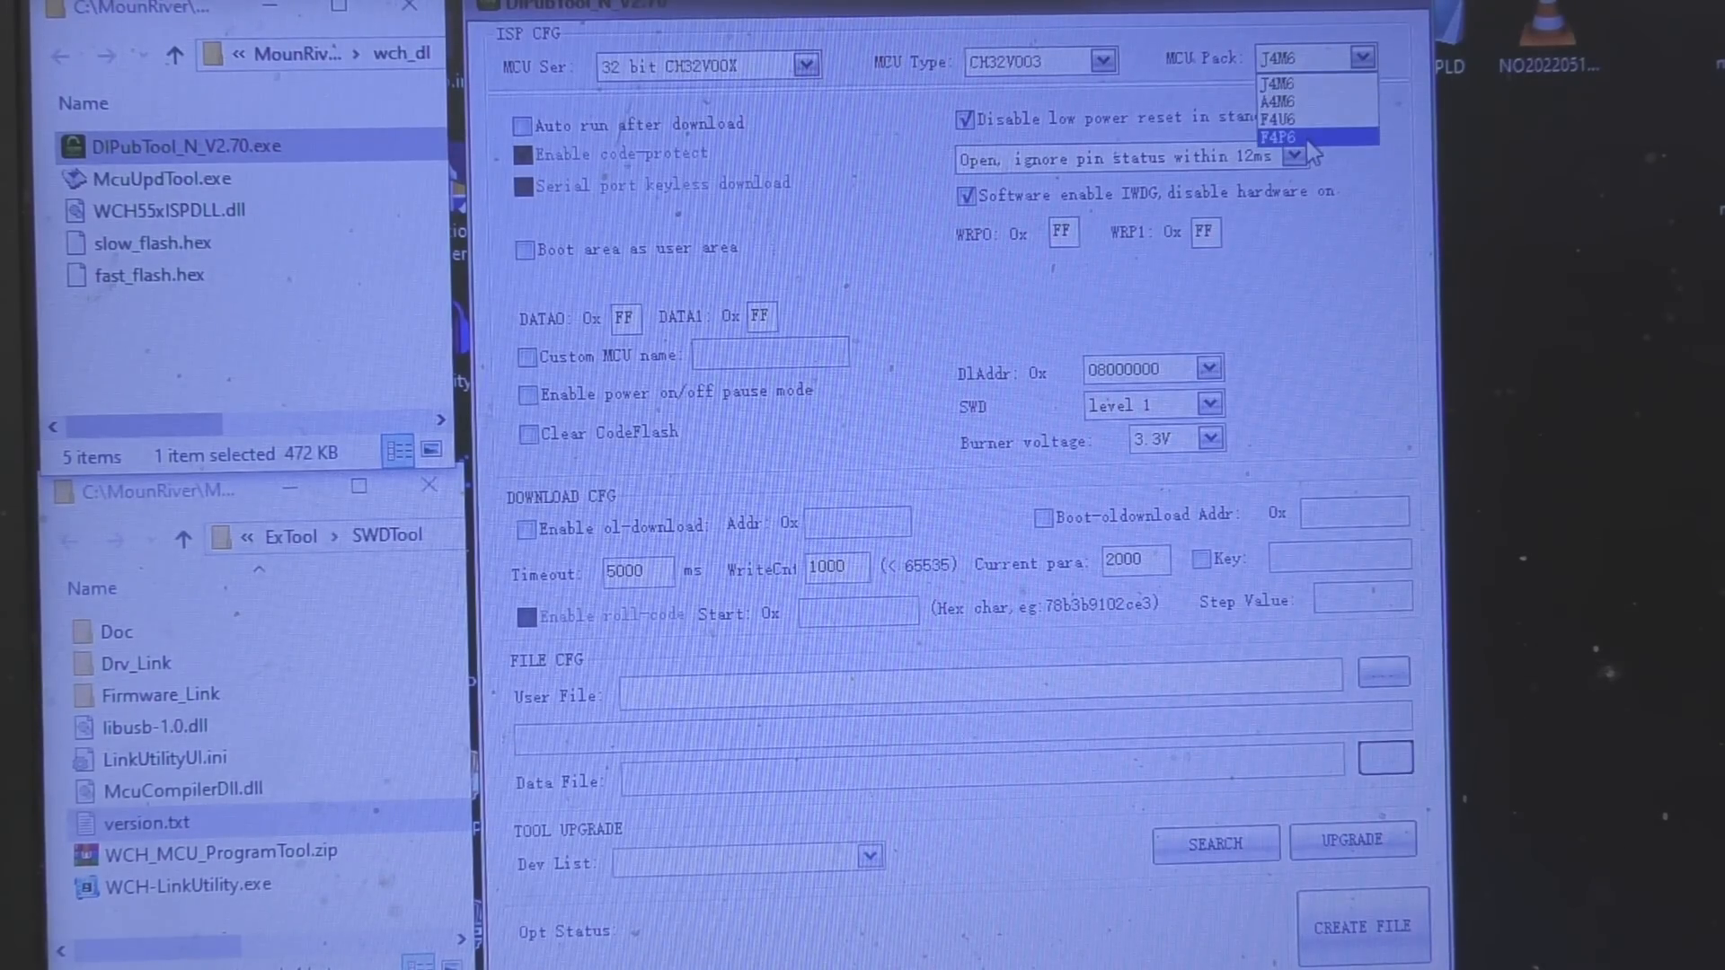
pyautogui.click(1275, 137)
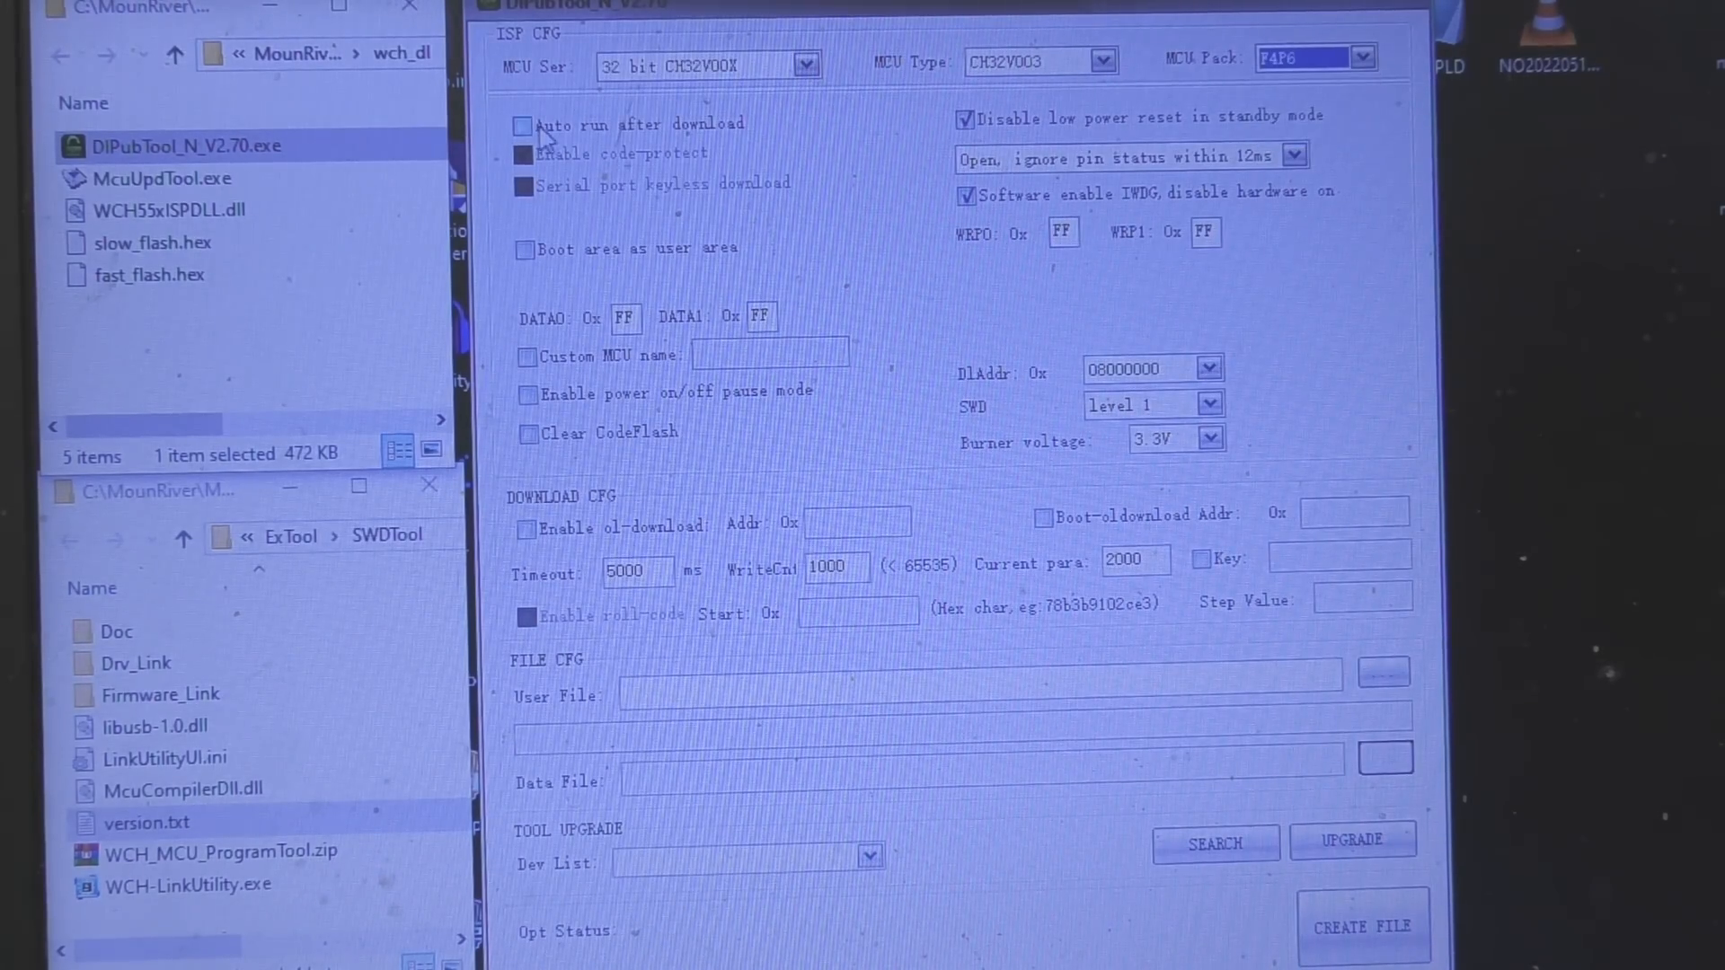
pyautogui.click(522, 124)
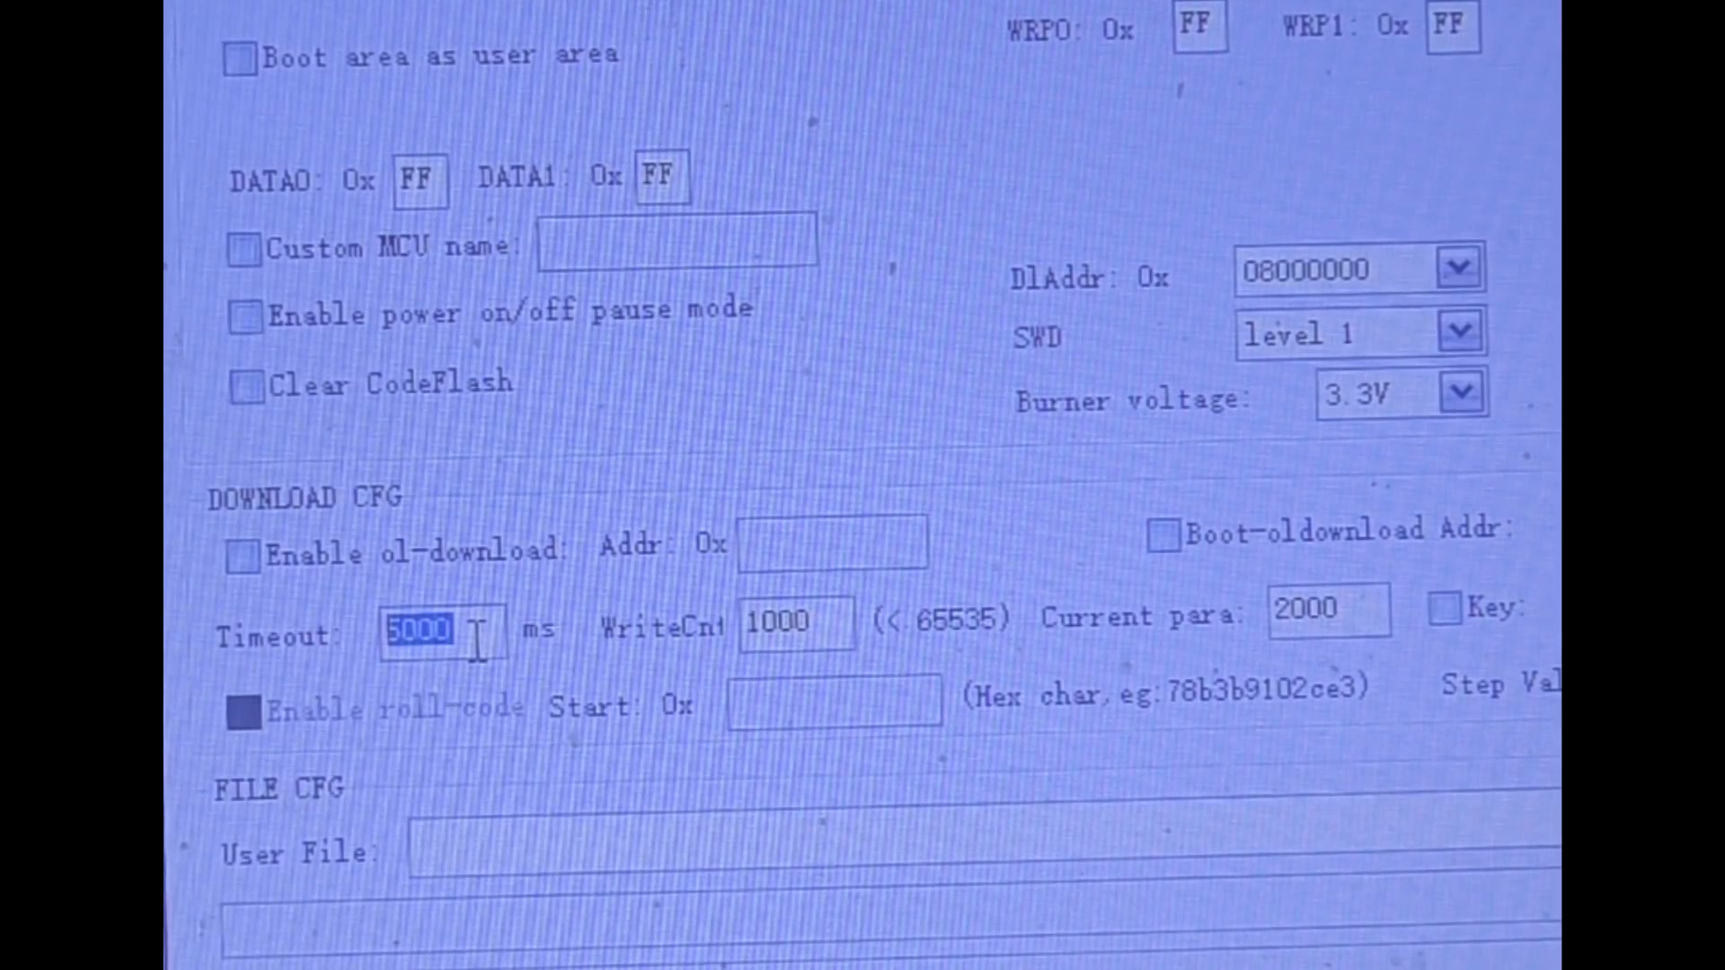
# Set the download timeout to 1000 ms and the write count to 5
pyautogui.write('1')
pyautogui.click(796, 623)
pyautogui.write('5')
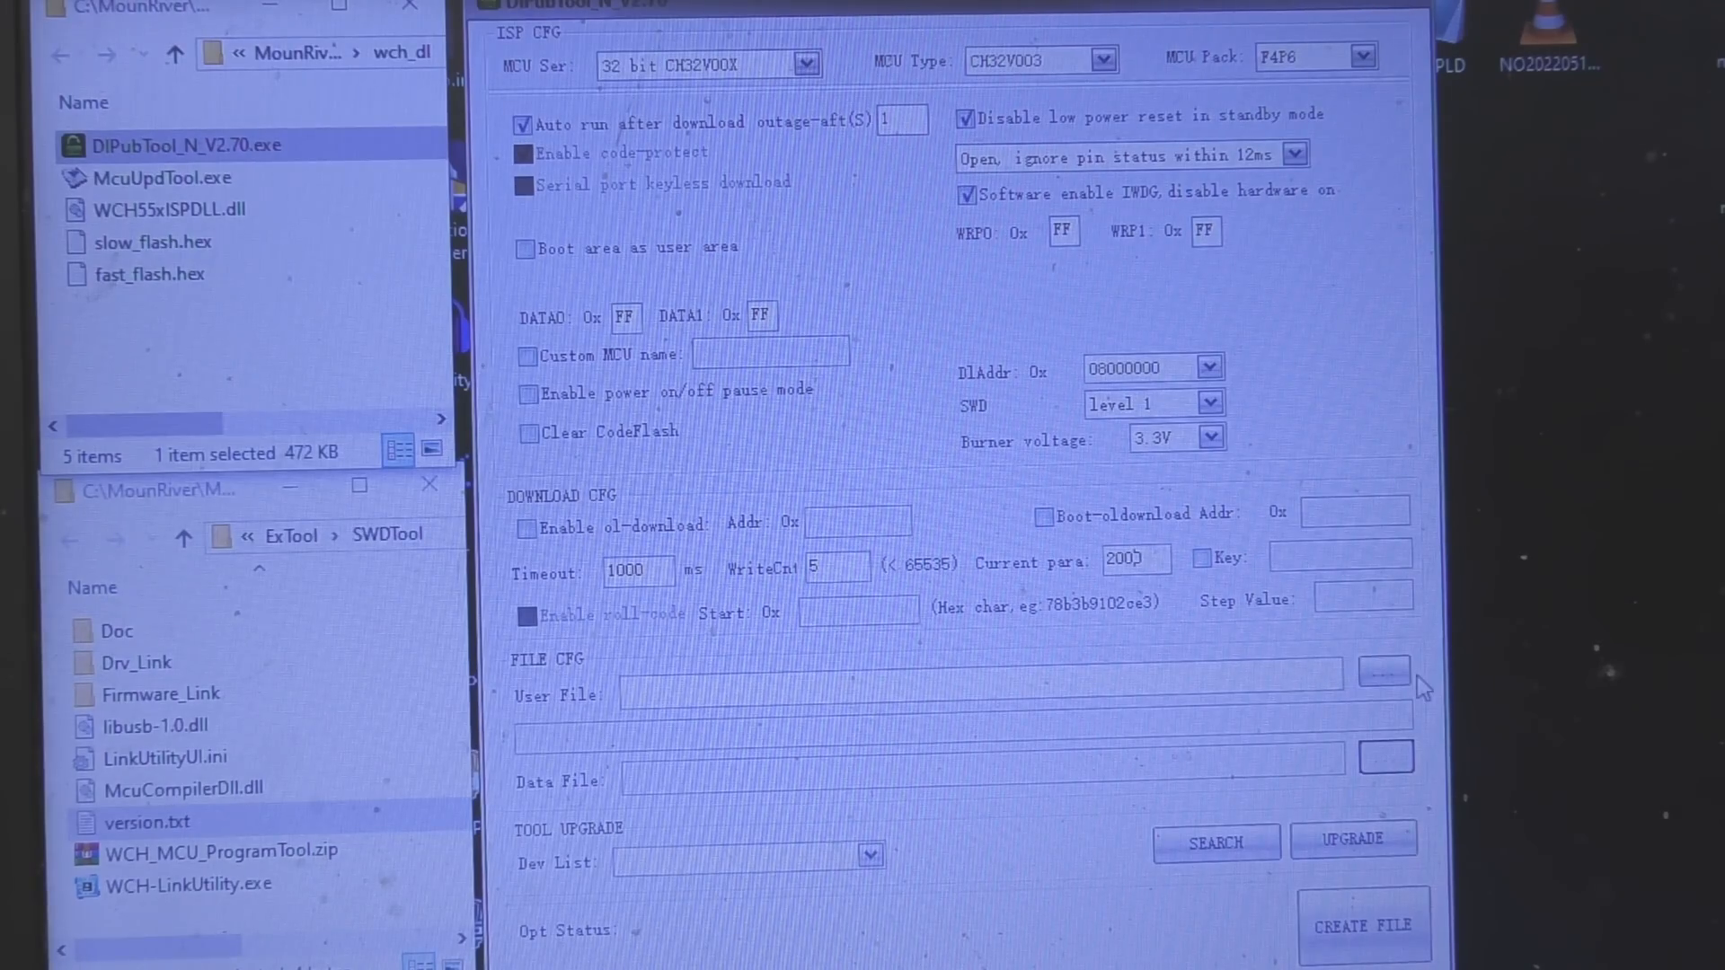
# Select slow_flash.hex, set the burner voltage to 5.0V and create its BIN and datakey files
pyautogui.click(1383, 670)
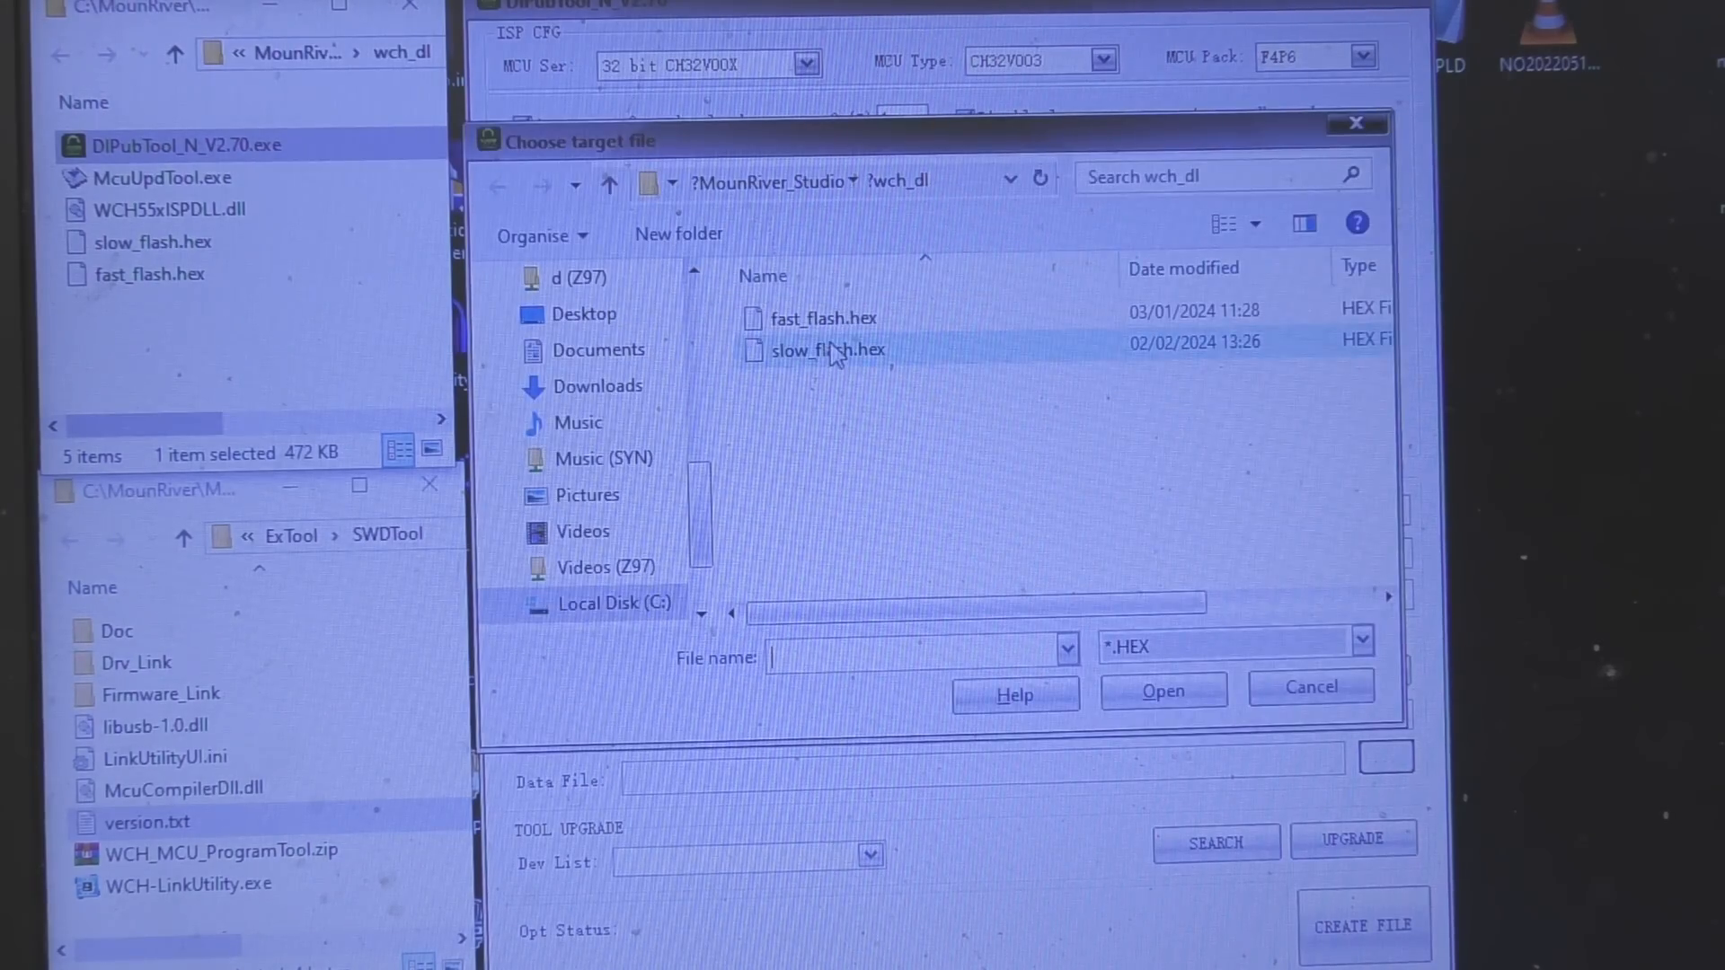
pyautogui.moveTo(812, 368)
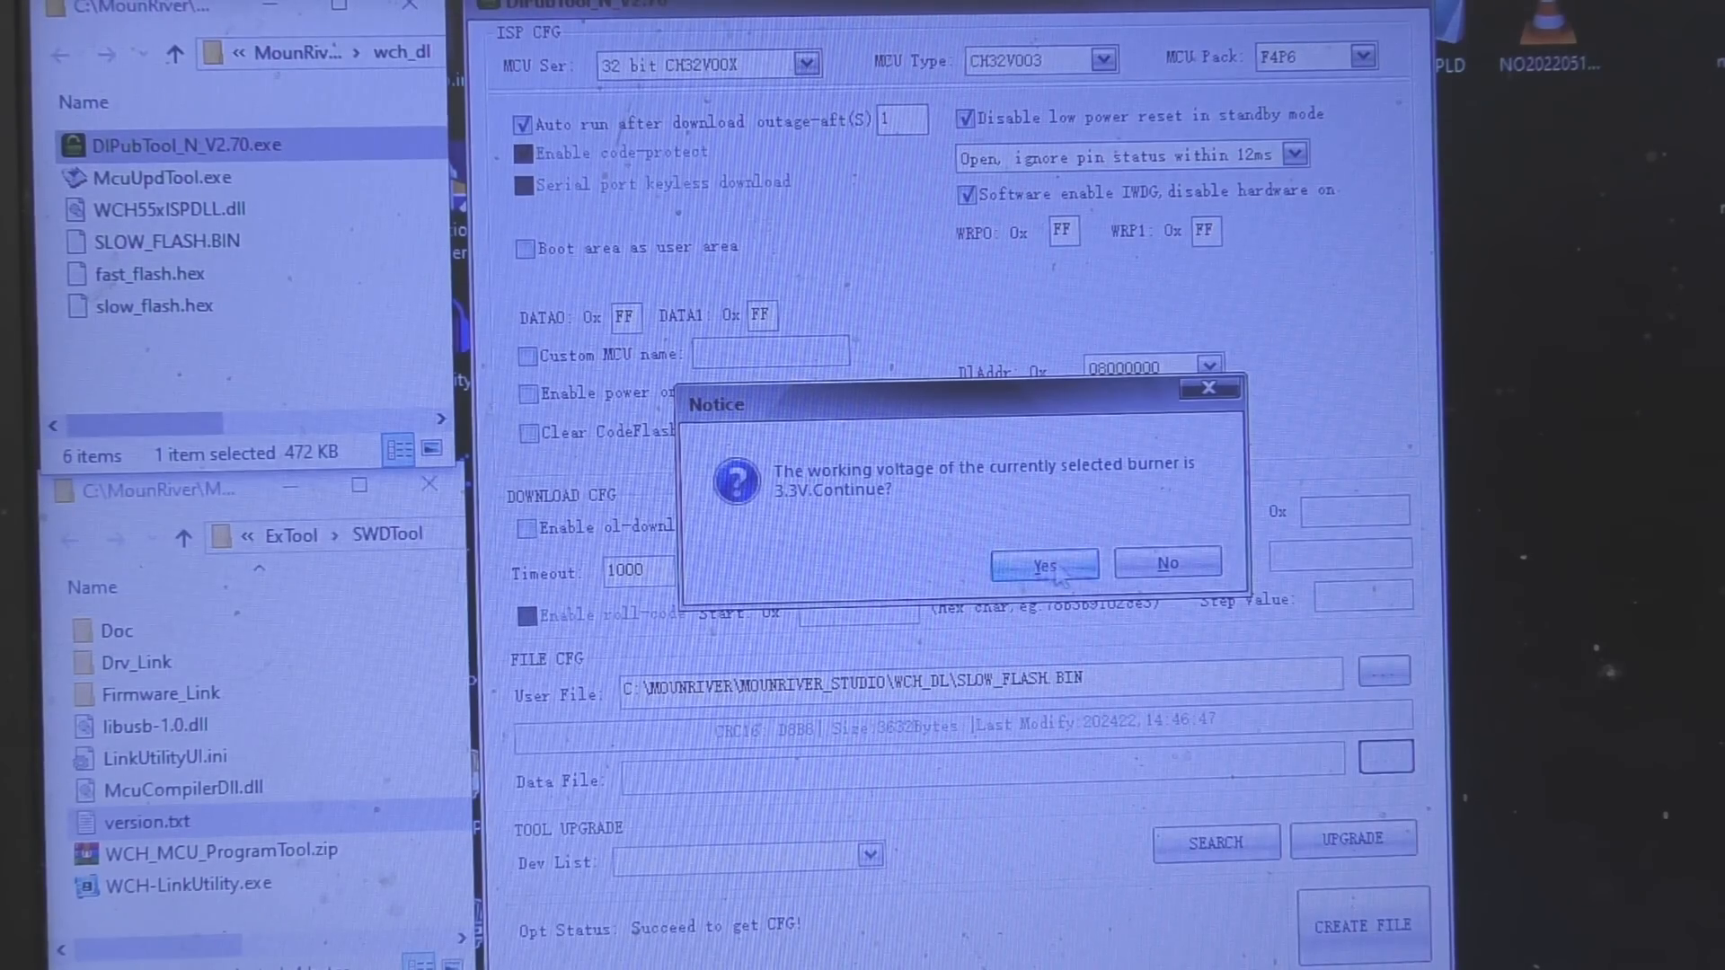
pyautogui.click(1042, 562)
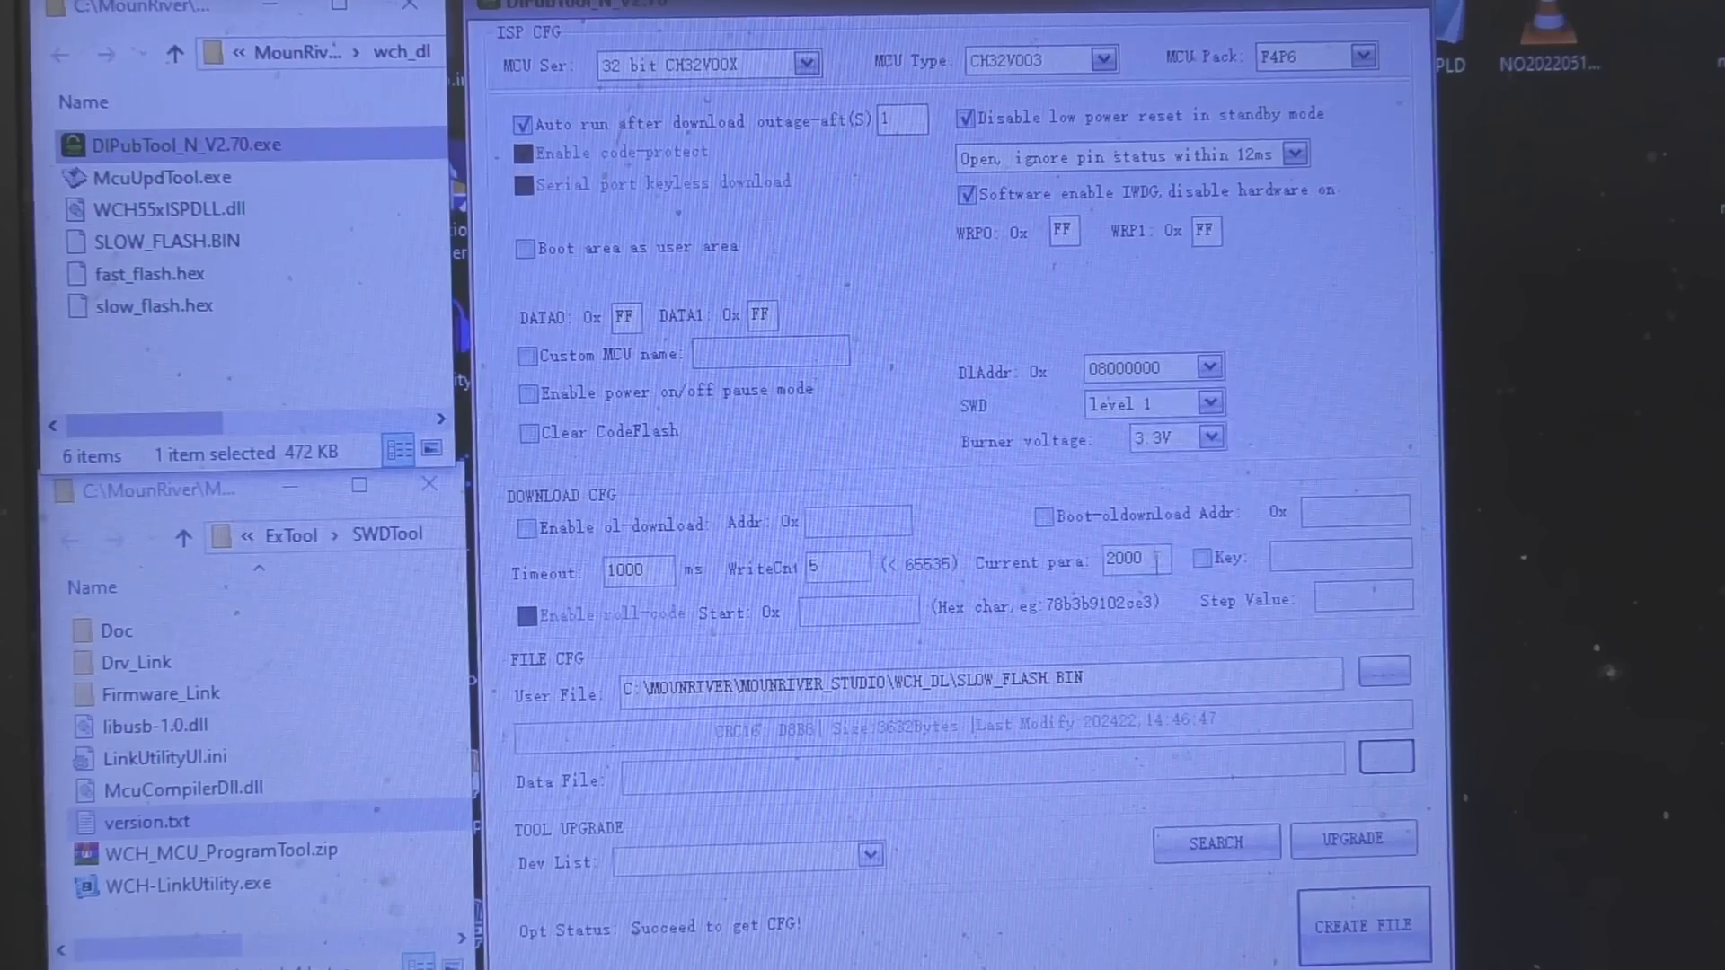
pyautogui.click(1214, 439)
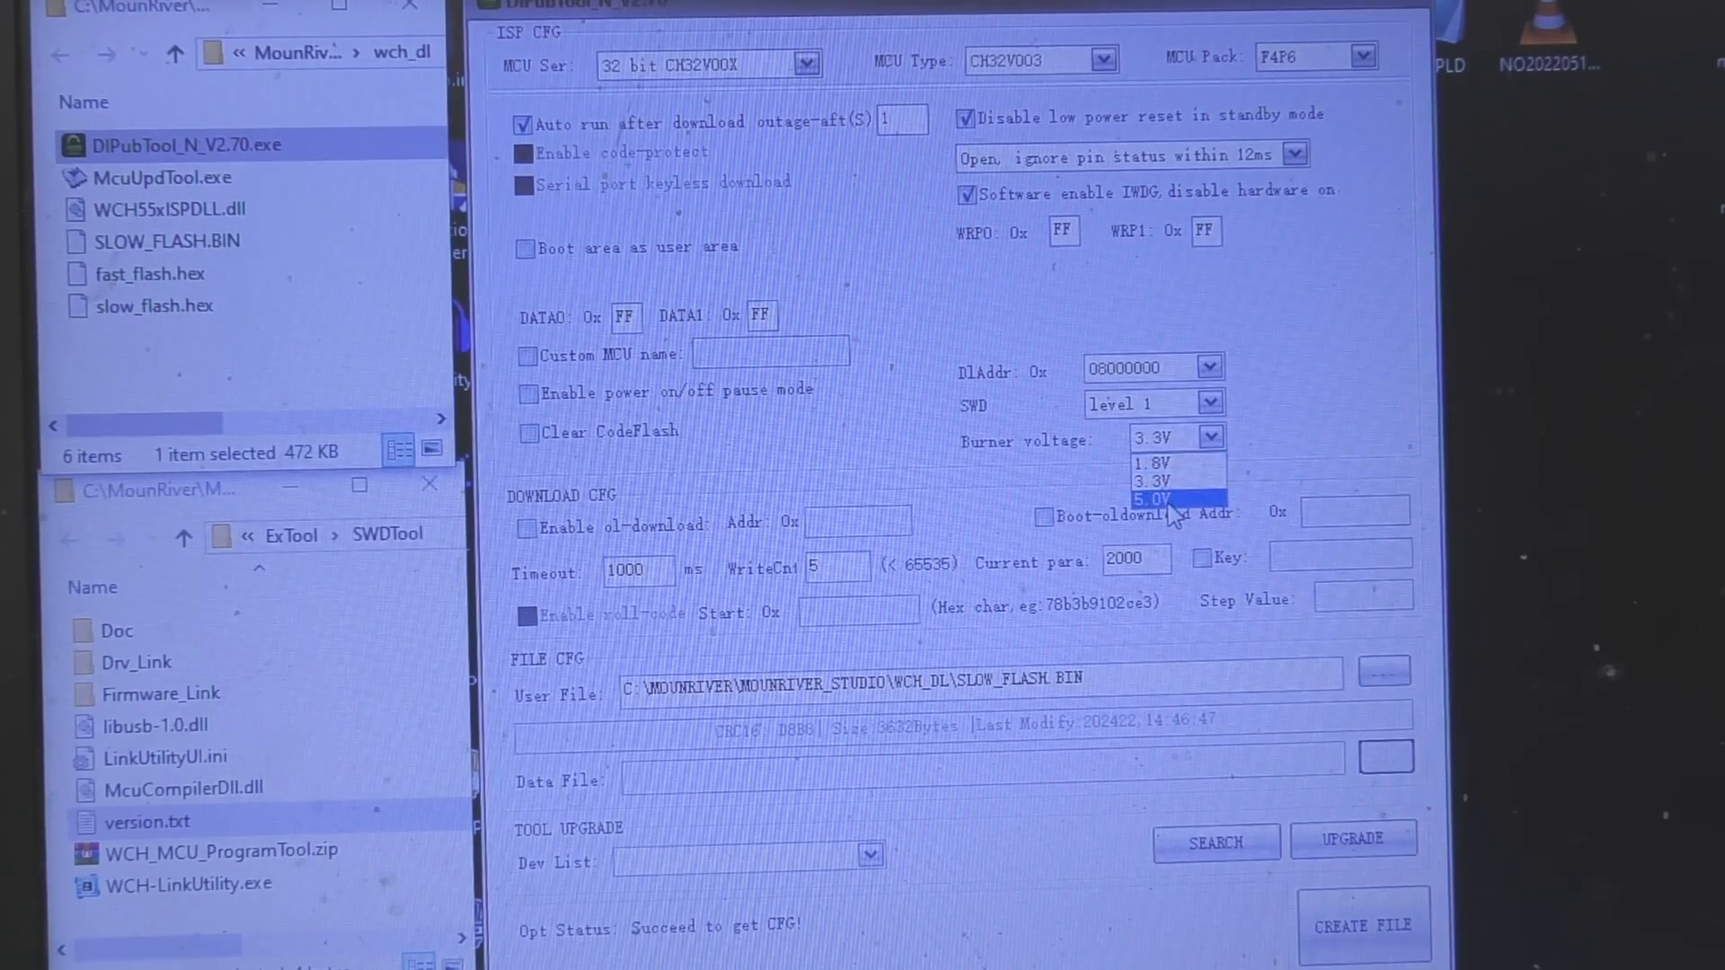
pyautogui.click(1155, 498)
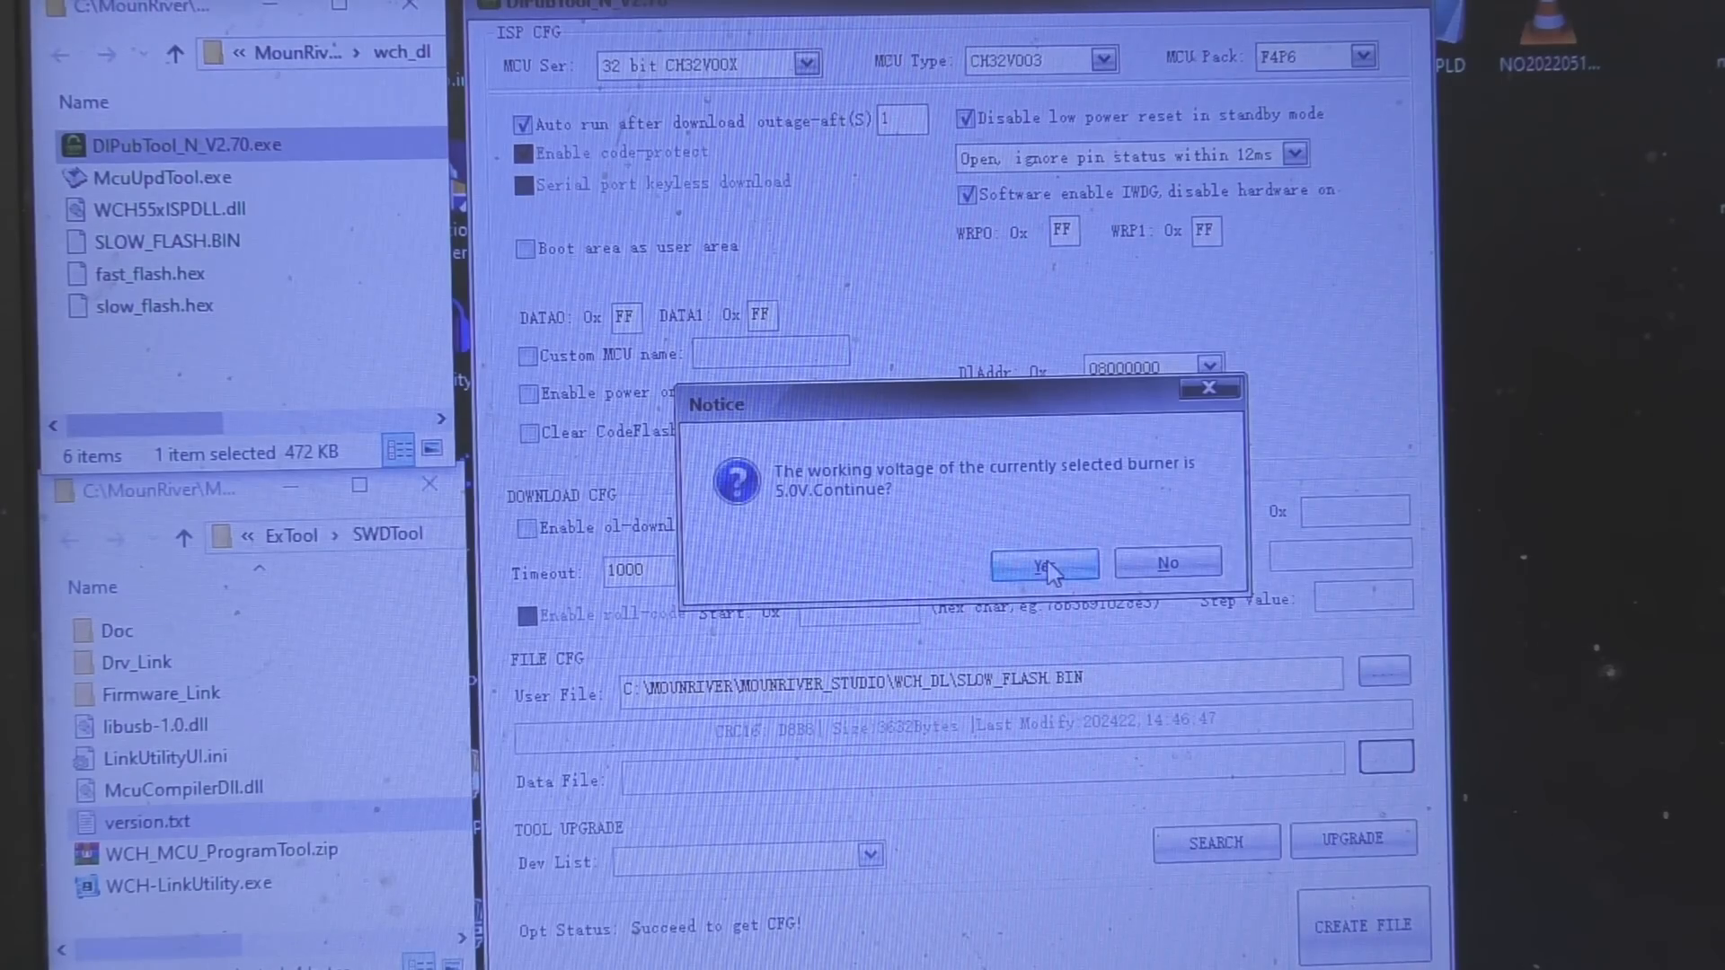
pyautogui.click(1042, 563)
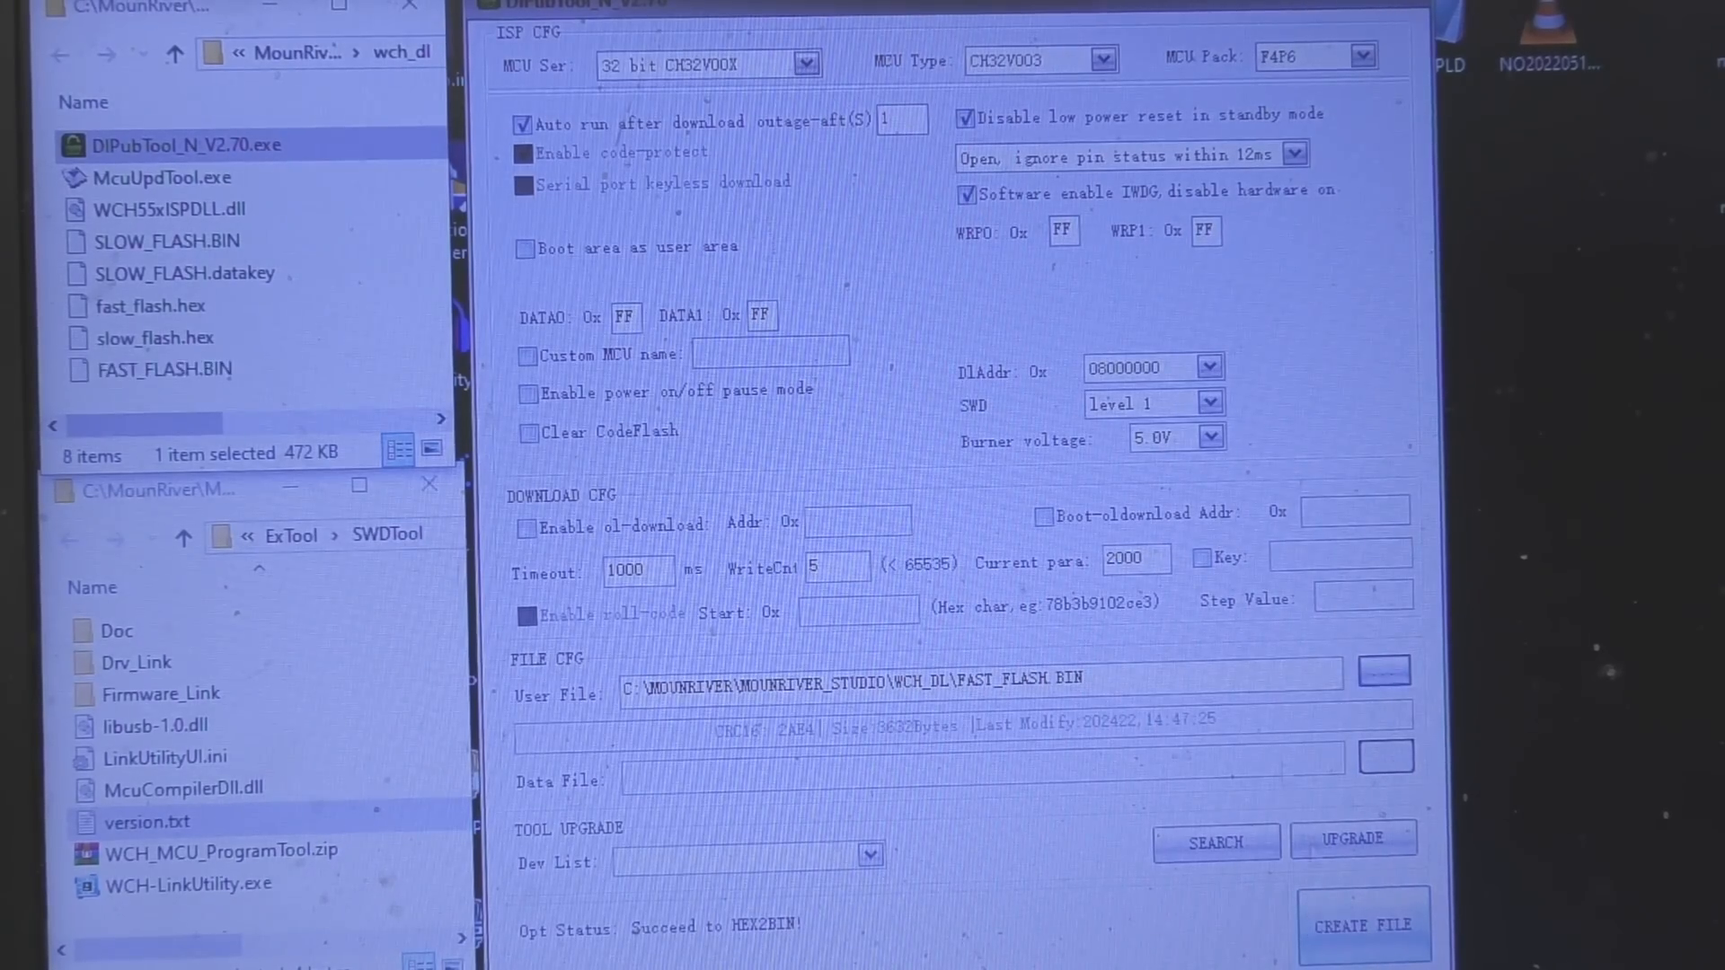
# Create the data file for fast_flash.hex the same way
pyautogui.click(1362, 924)
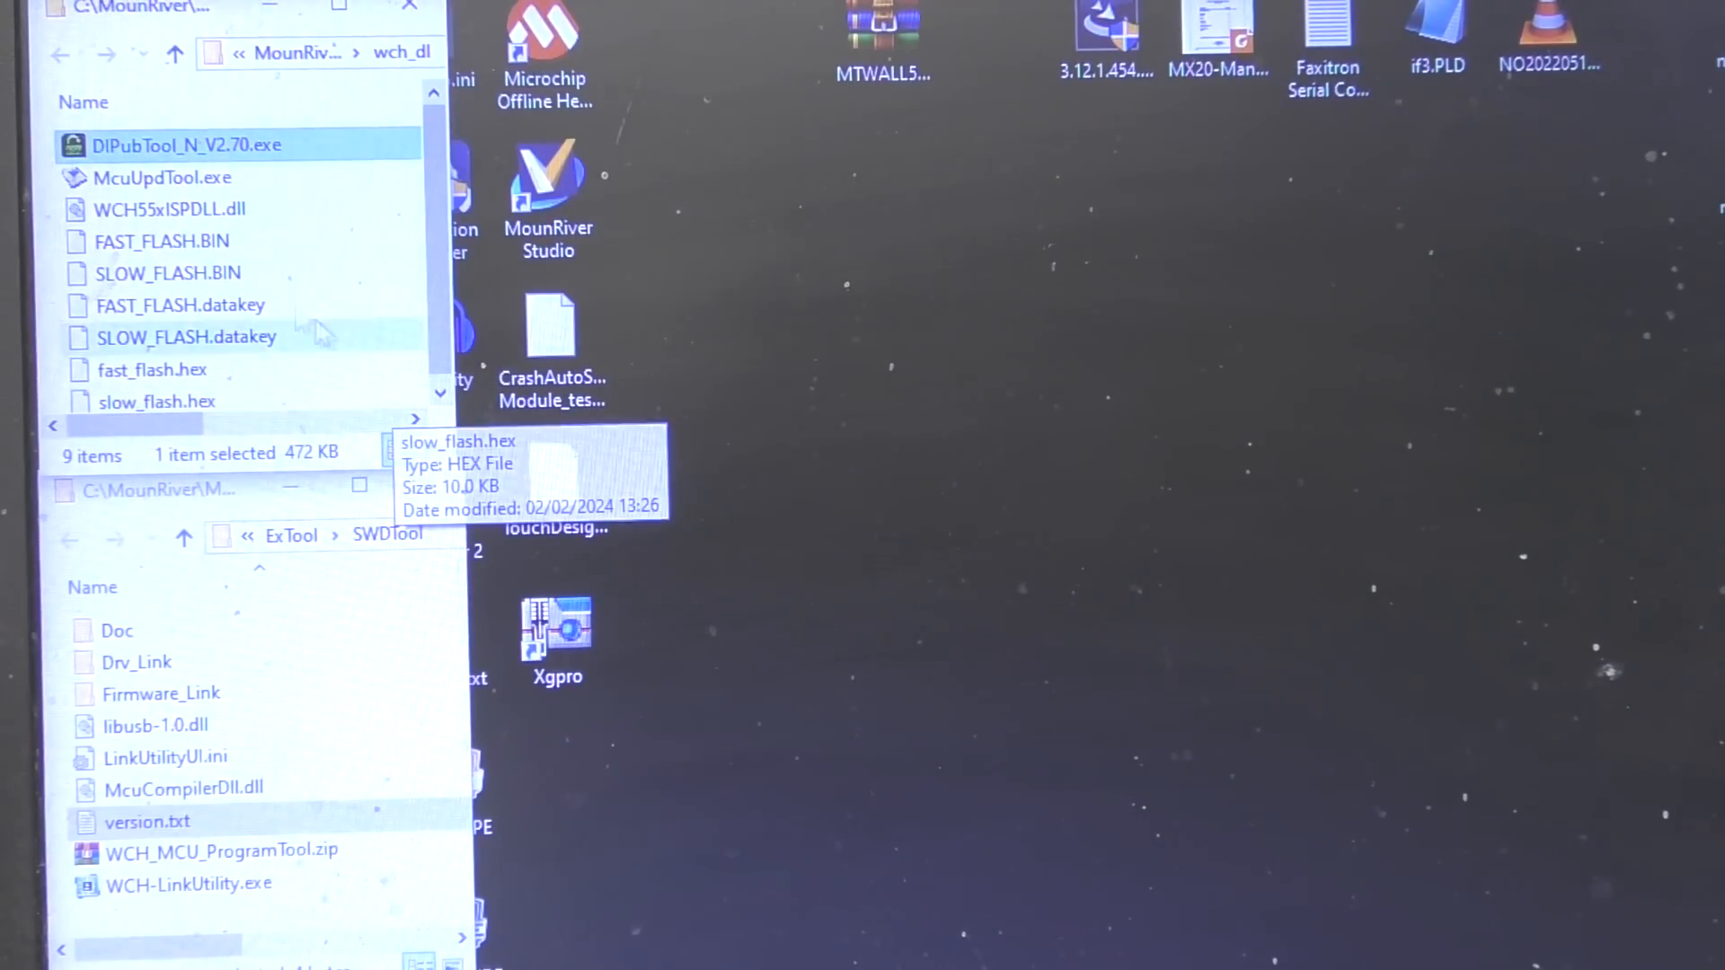
pyautogui.moveTo(110, 181)
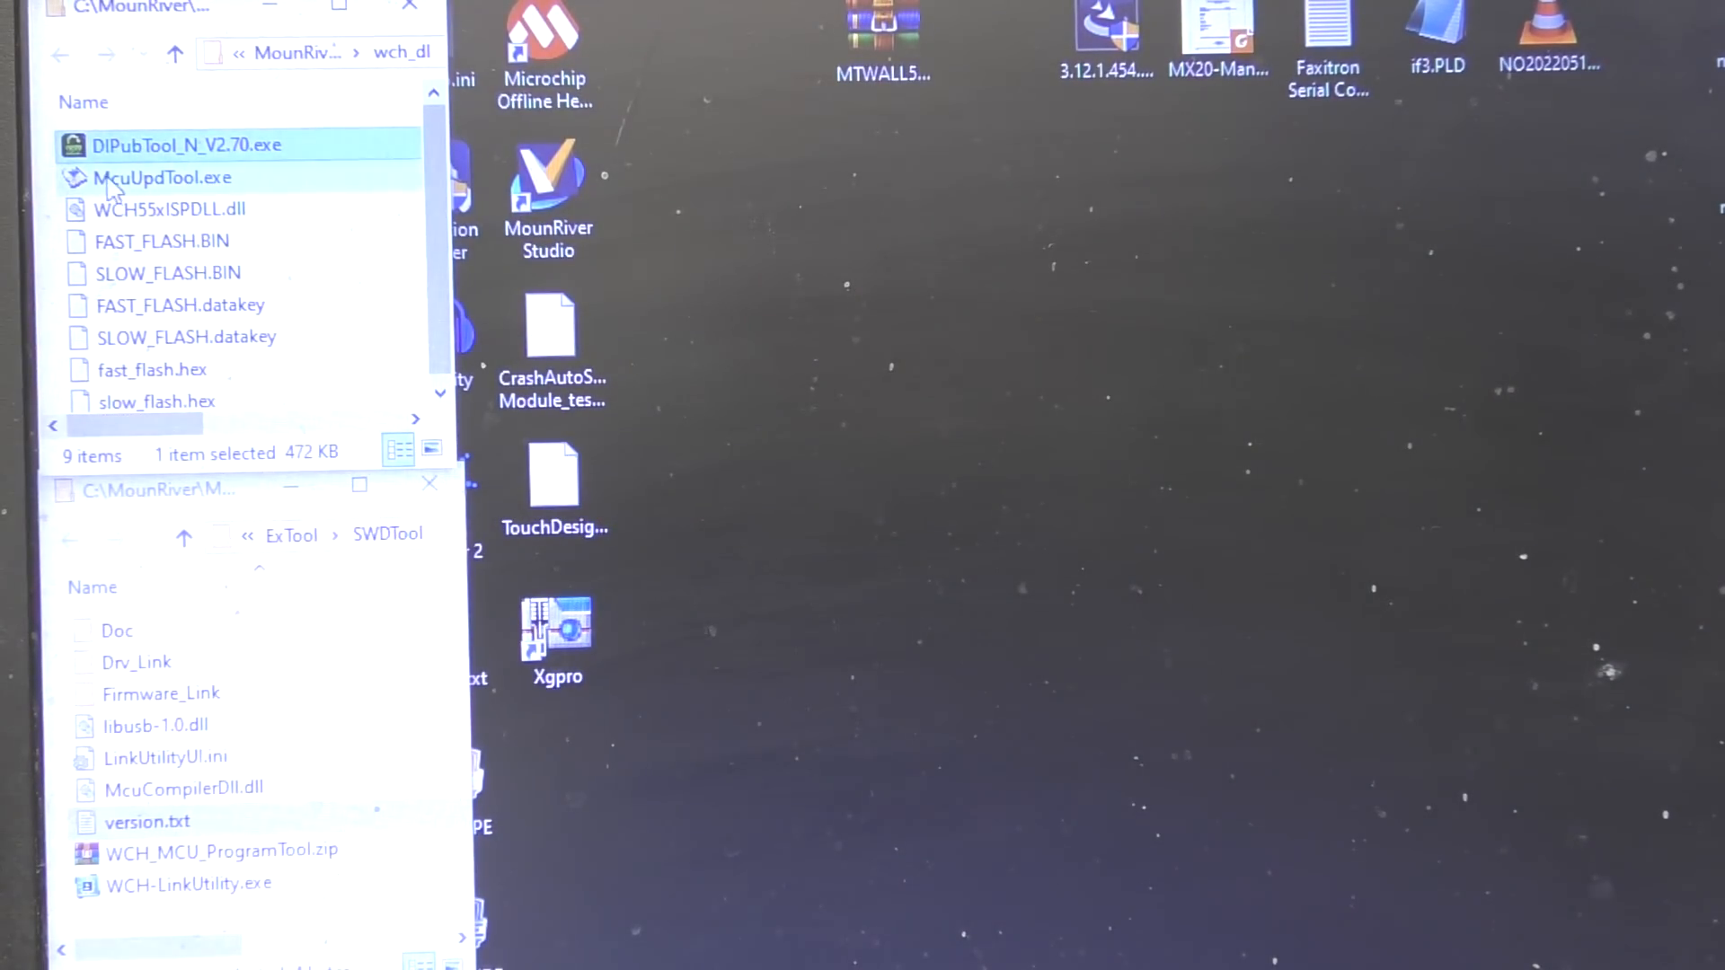
# Launch McuUpdTool, load FAST_FLASH.datakey and start downloading code flash to the programmer
pyautogui.doubleClick(161, 178)
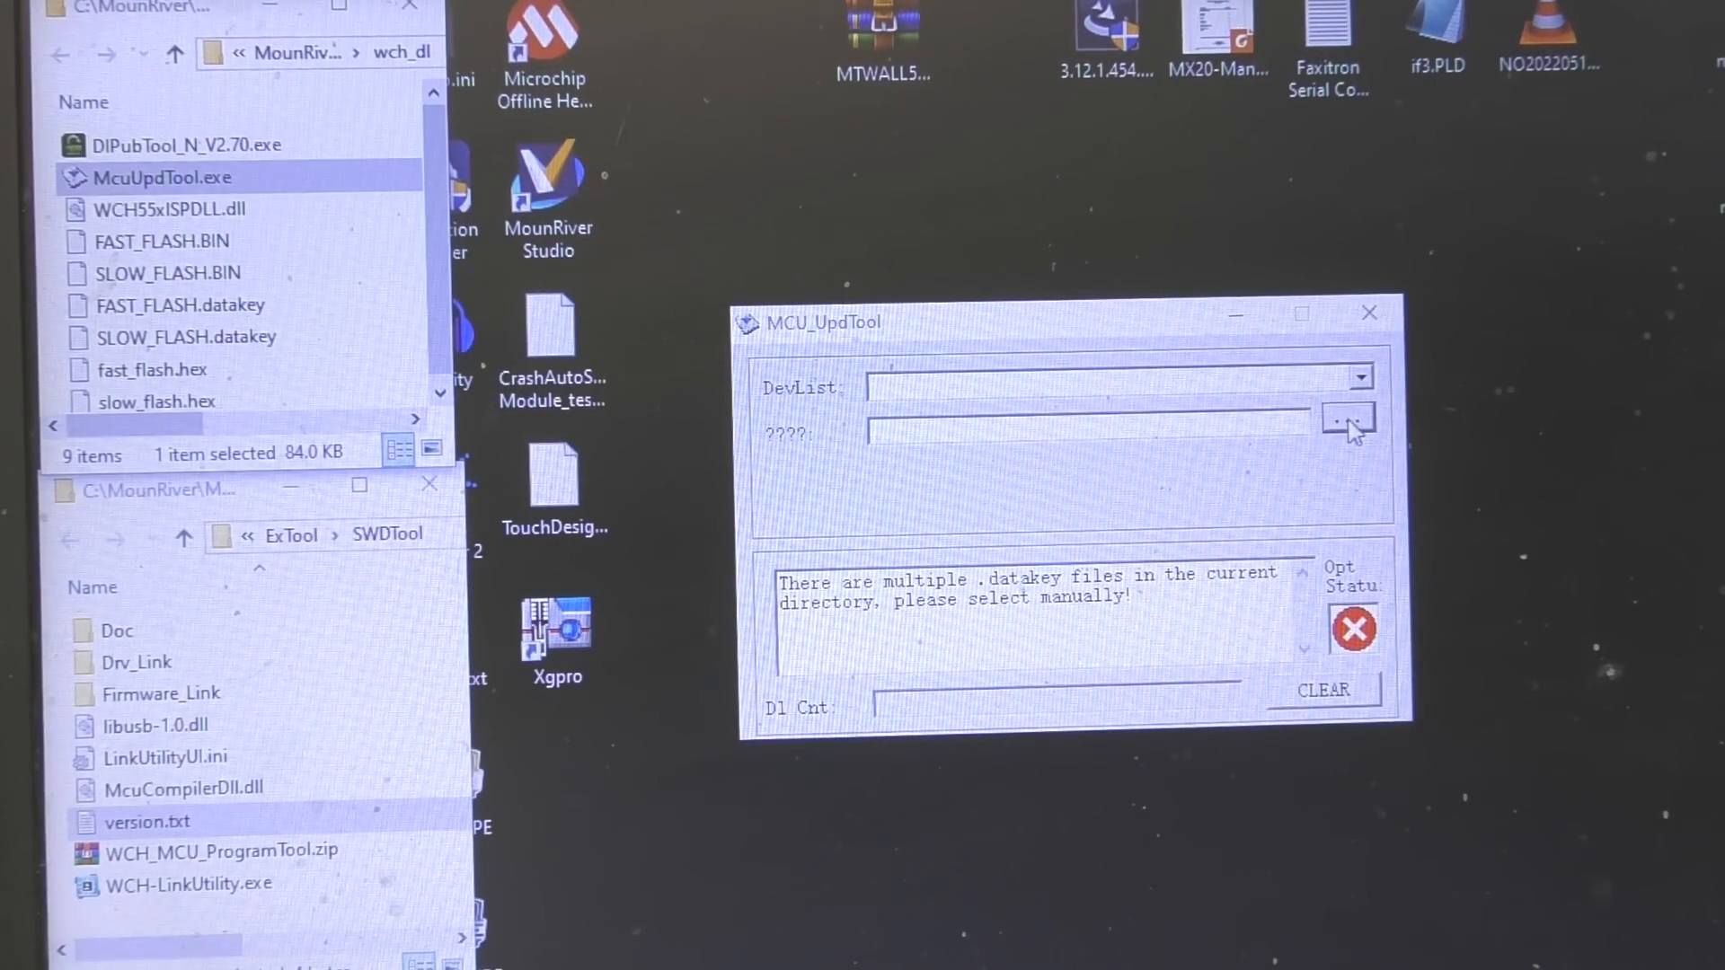
pyautogui.click(1348, 418)
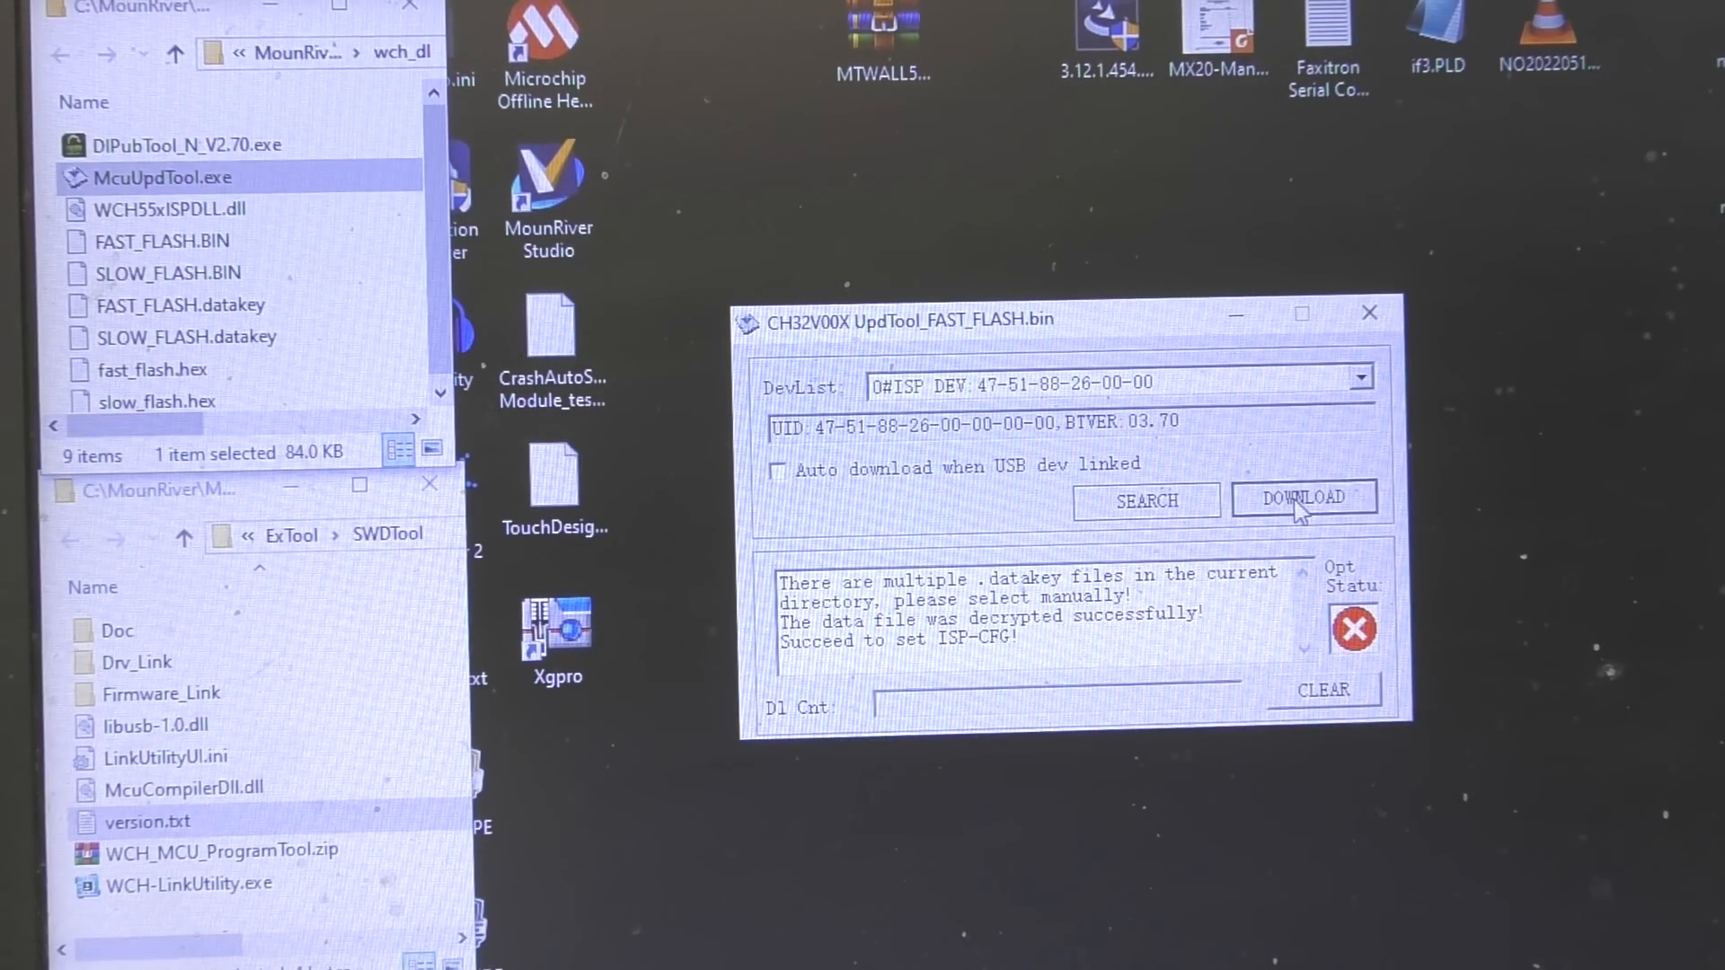
pyautogui.click(1305, 497)
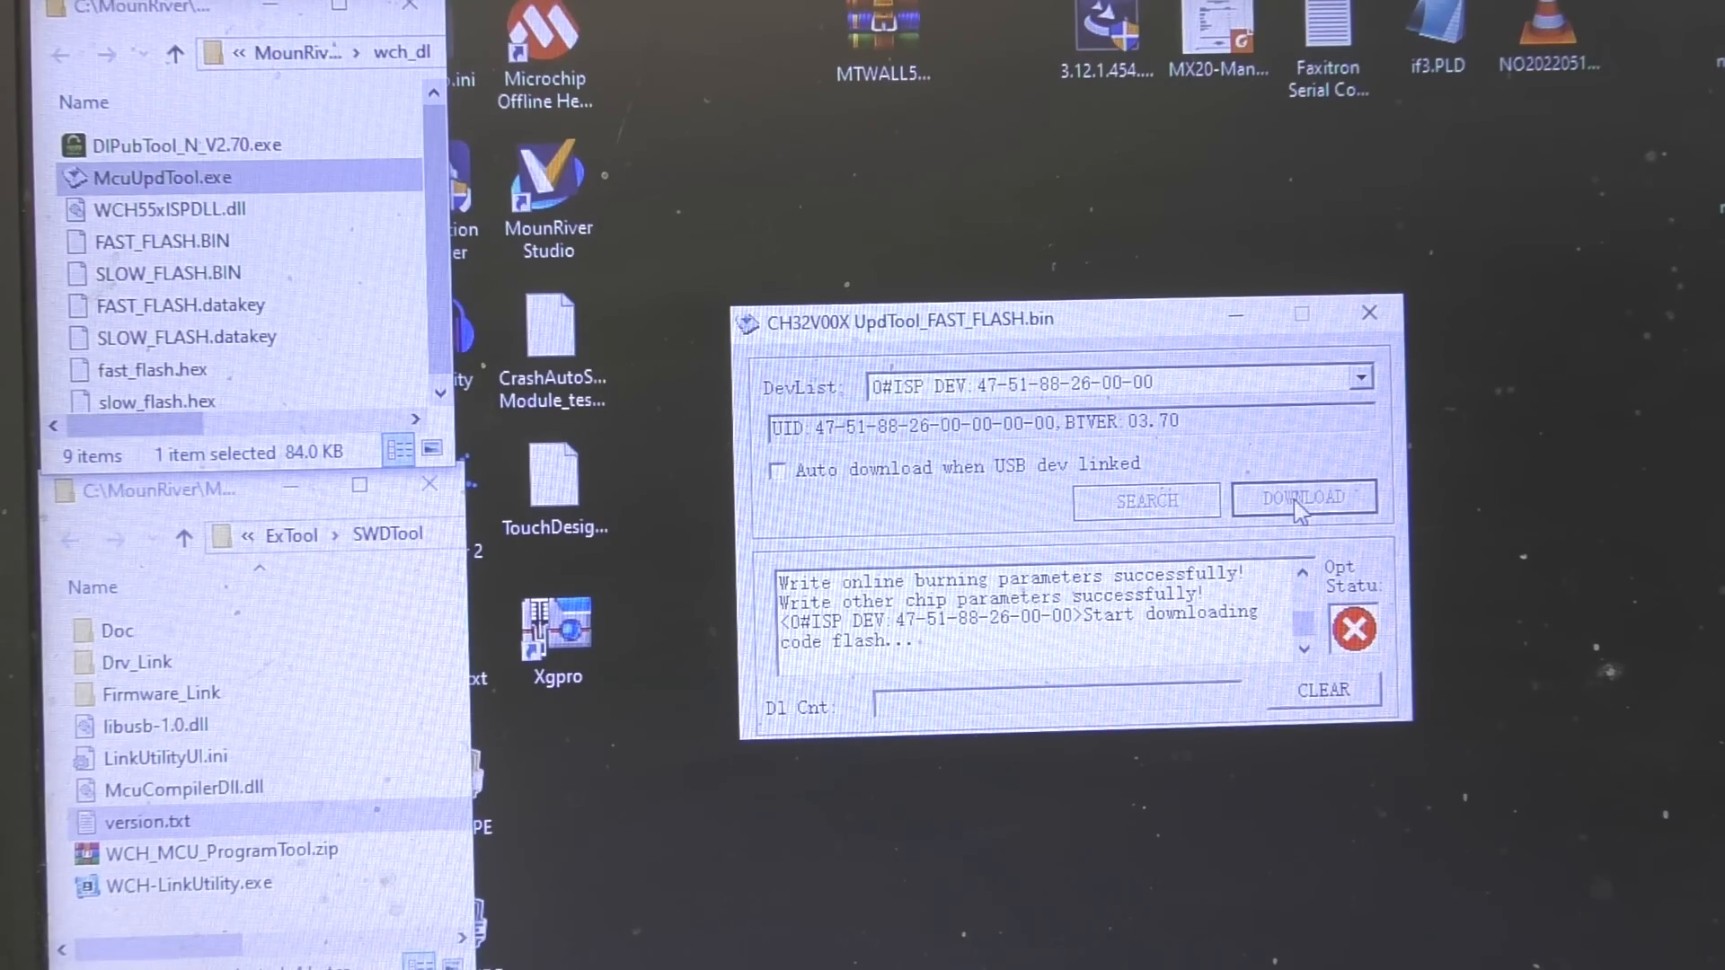
pyautogui.click(1304, 498)
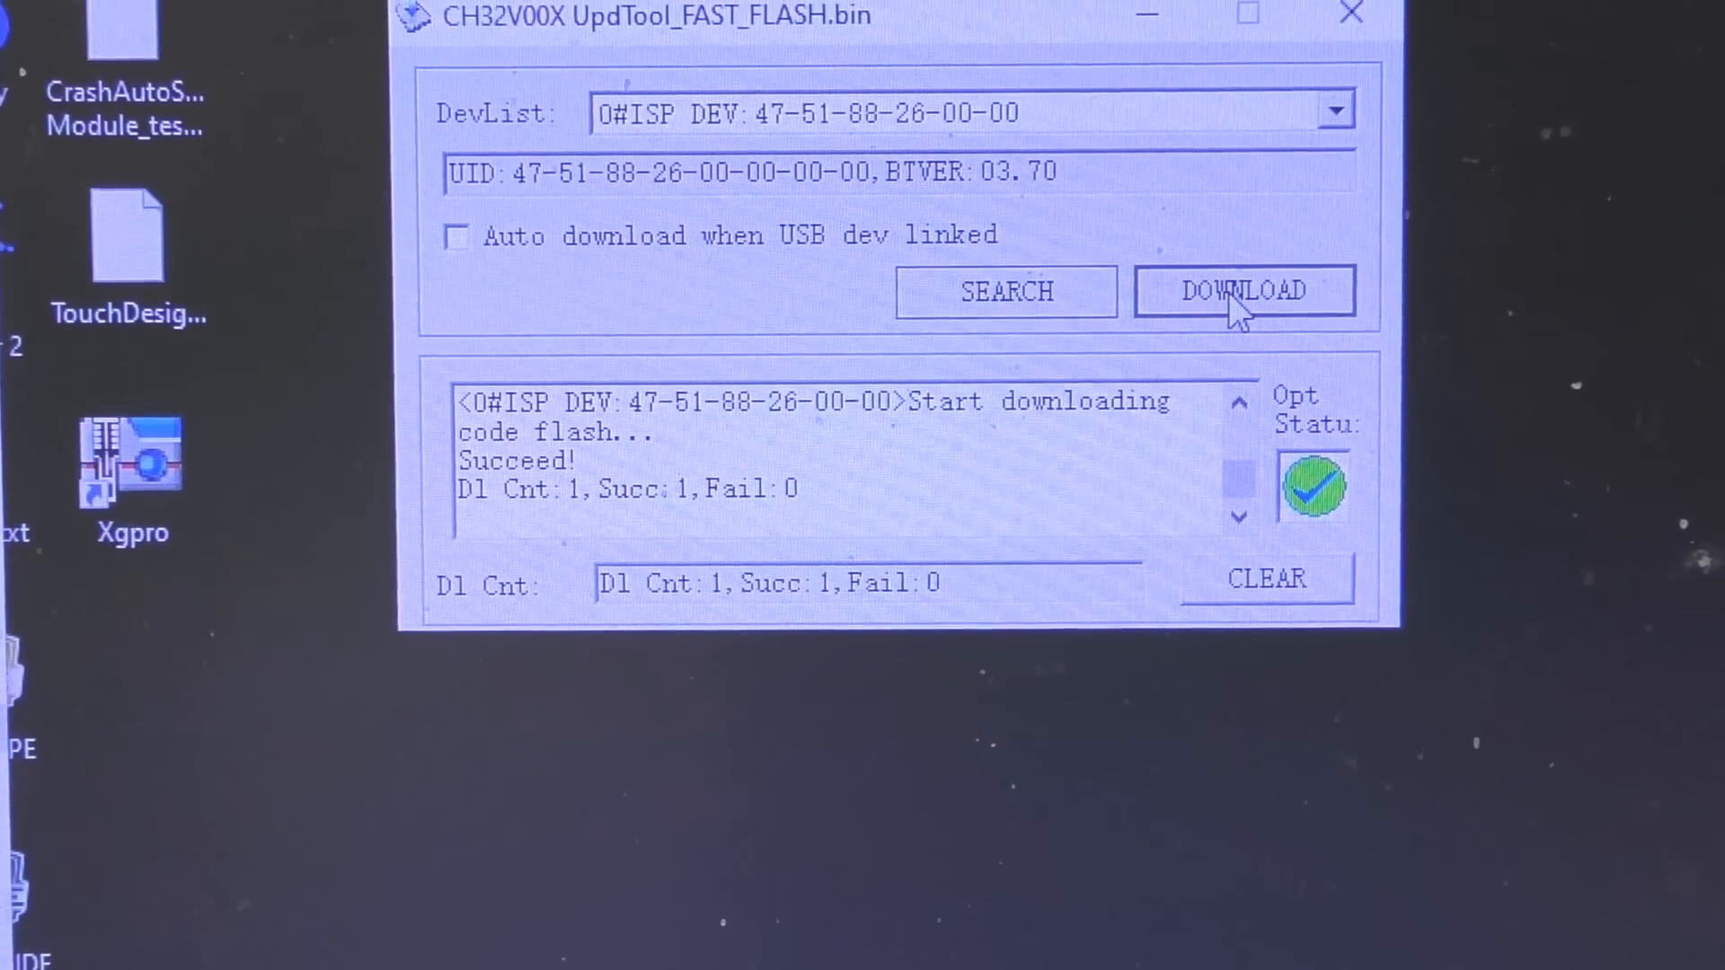
# Download FAST_FLASH a second time, then go to choose another datakey file
pyautogui.click(1243, 292)
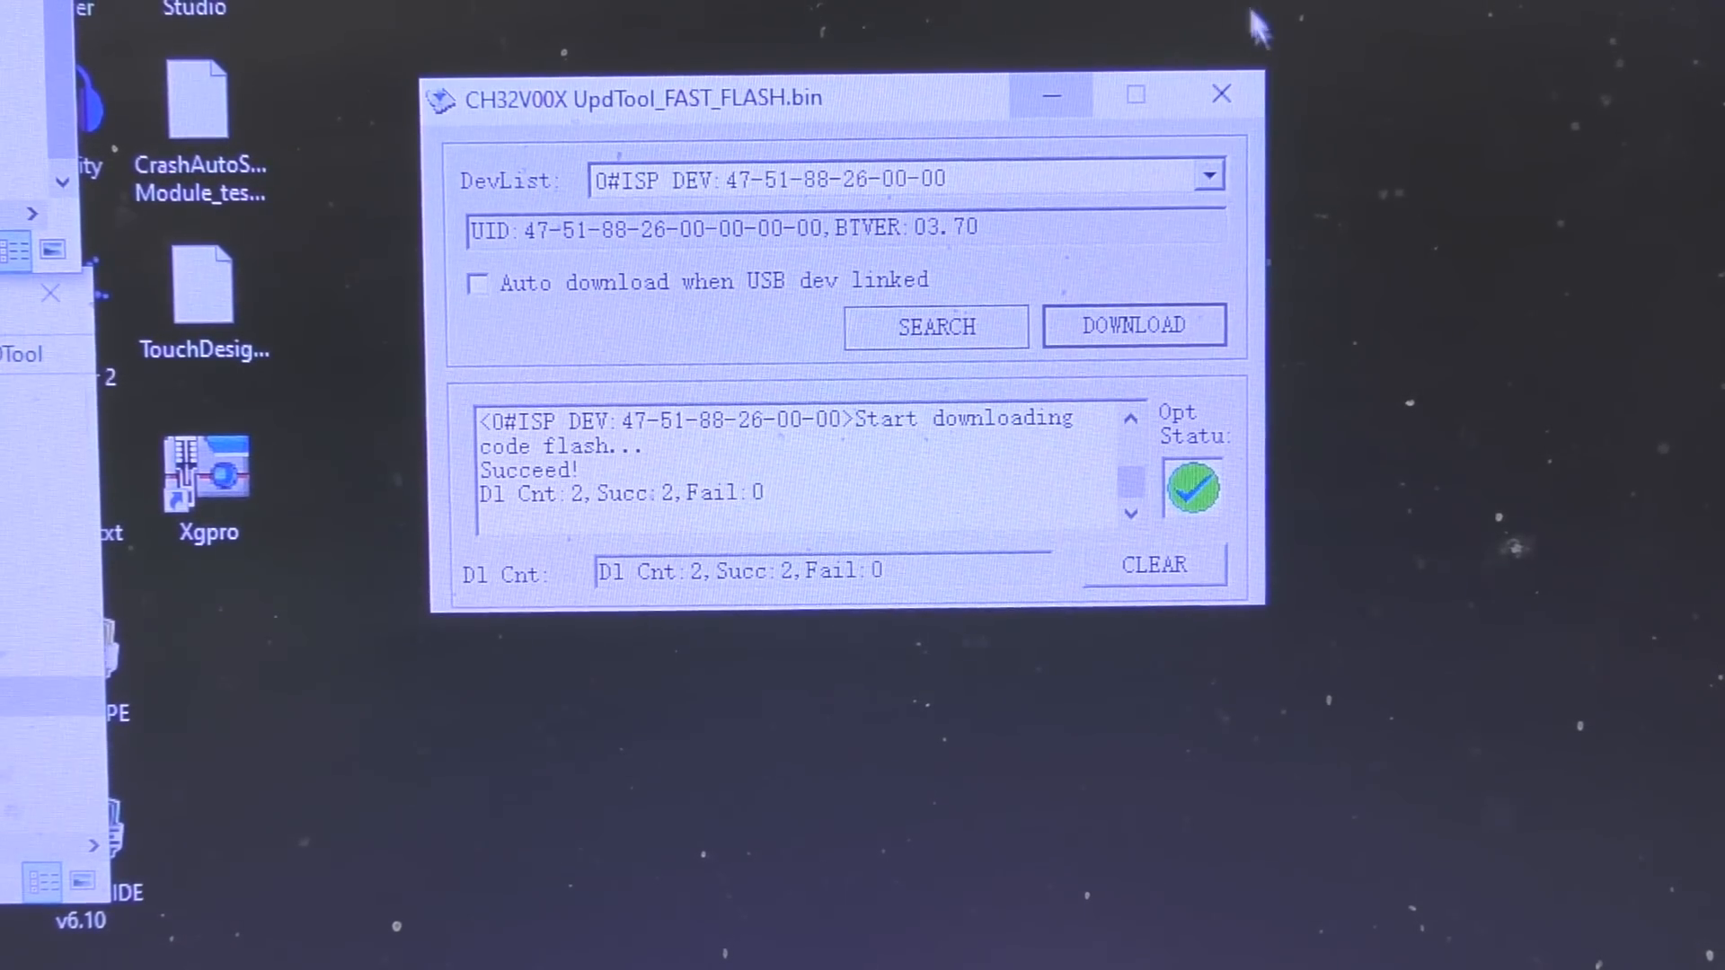
pyautogui.click(1220, 96)
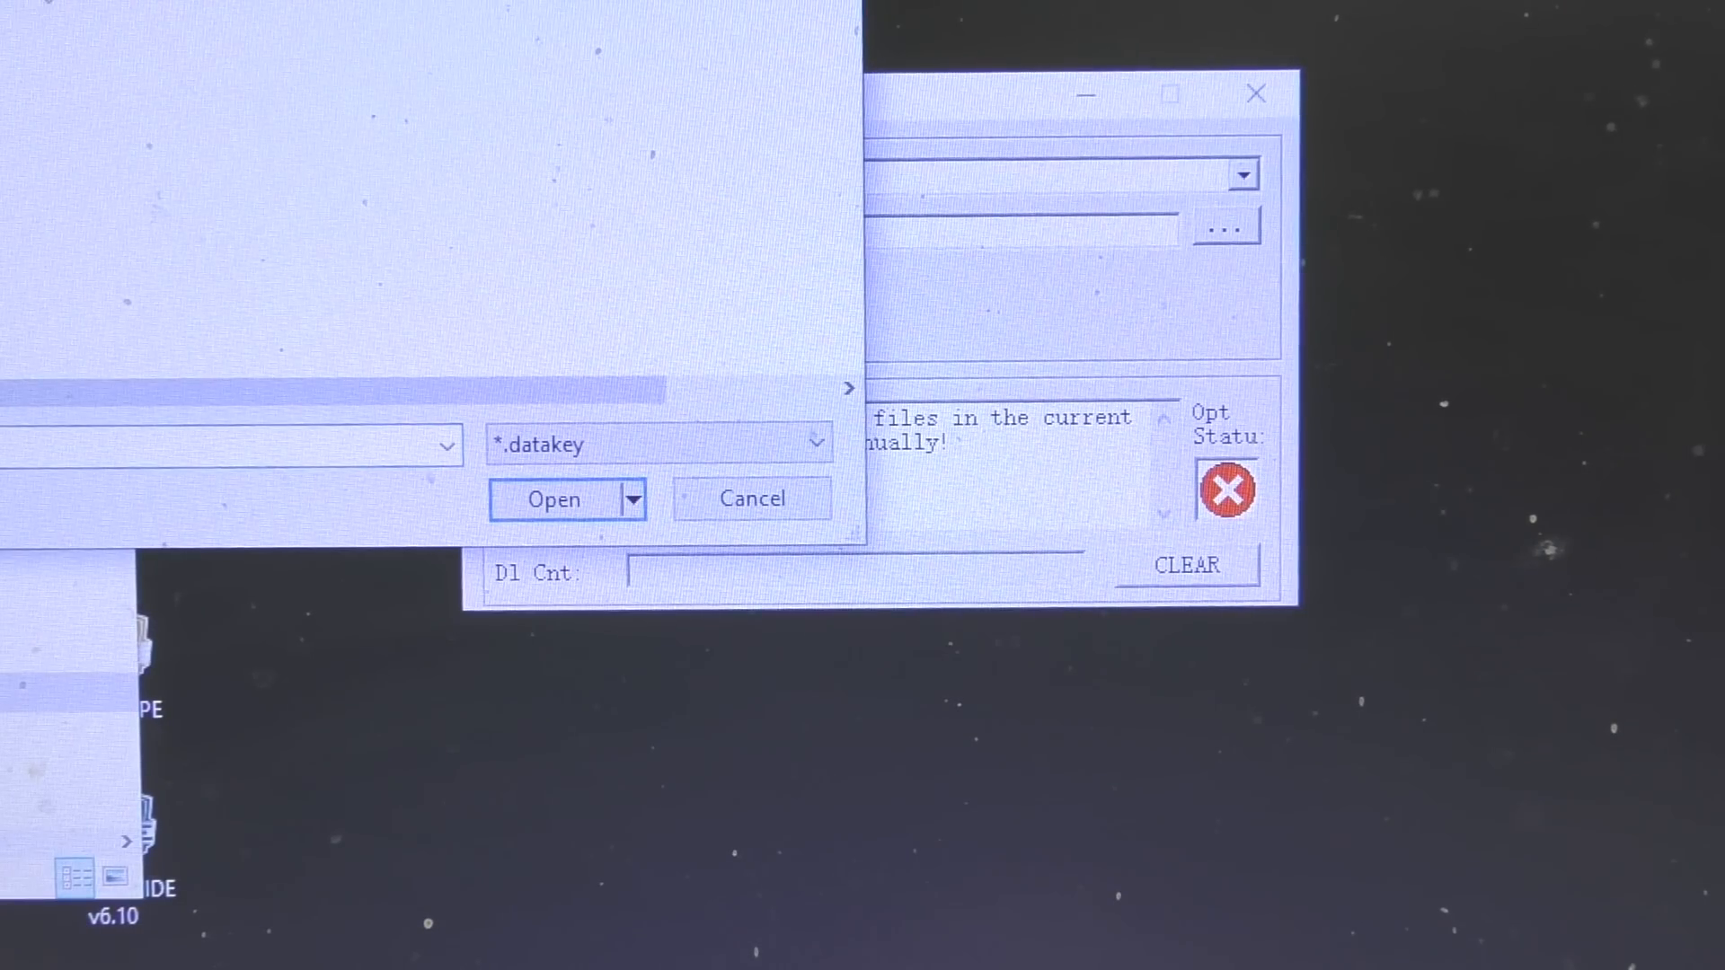
# Load SLOW_FLASH.datakey and start downloading its code flash to the programmer
pyautogui.click(551, 497)
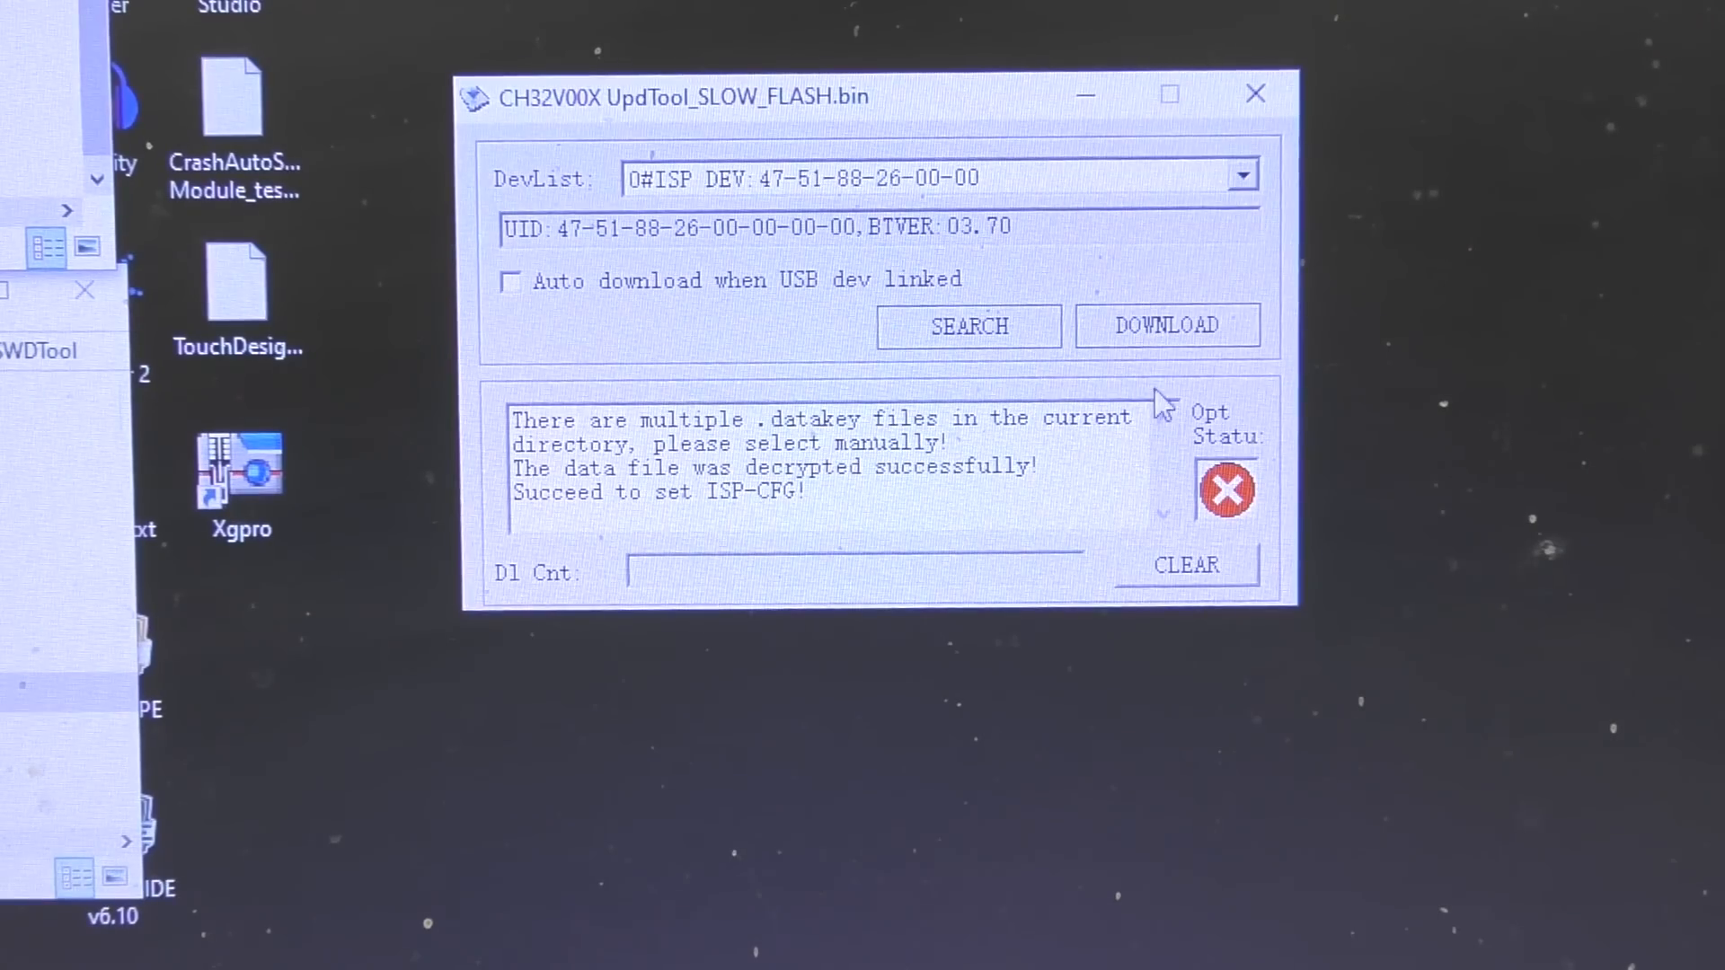
pyautogui.click(1166, 326)
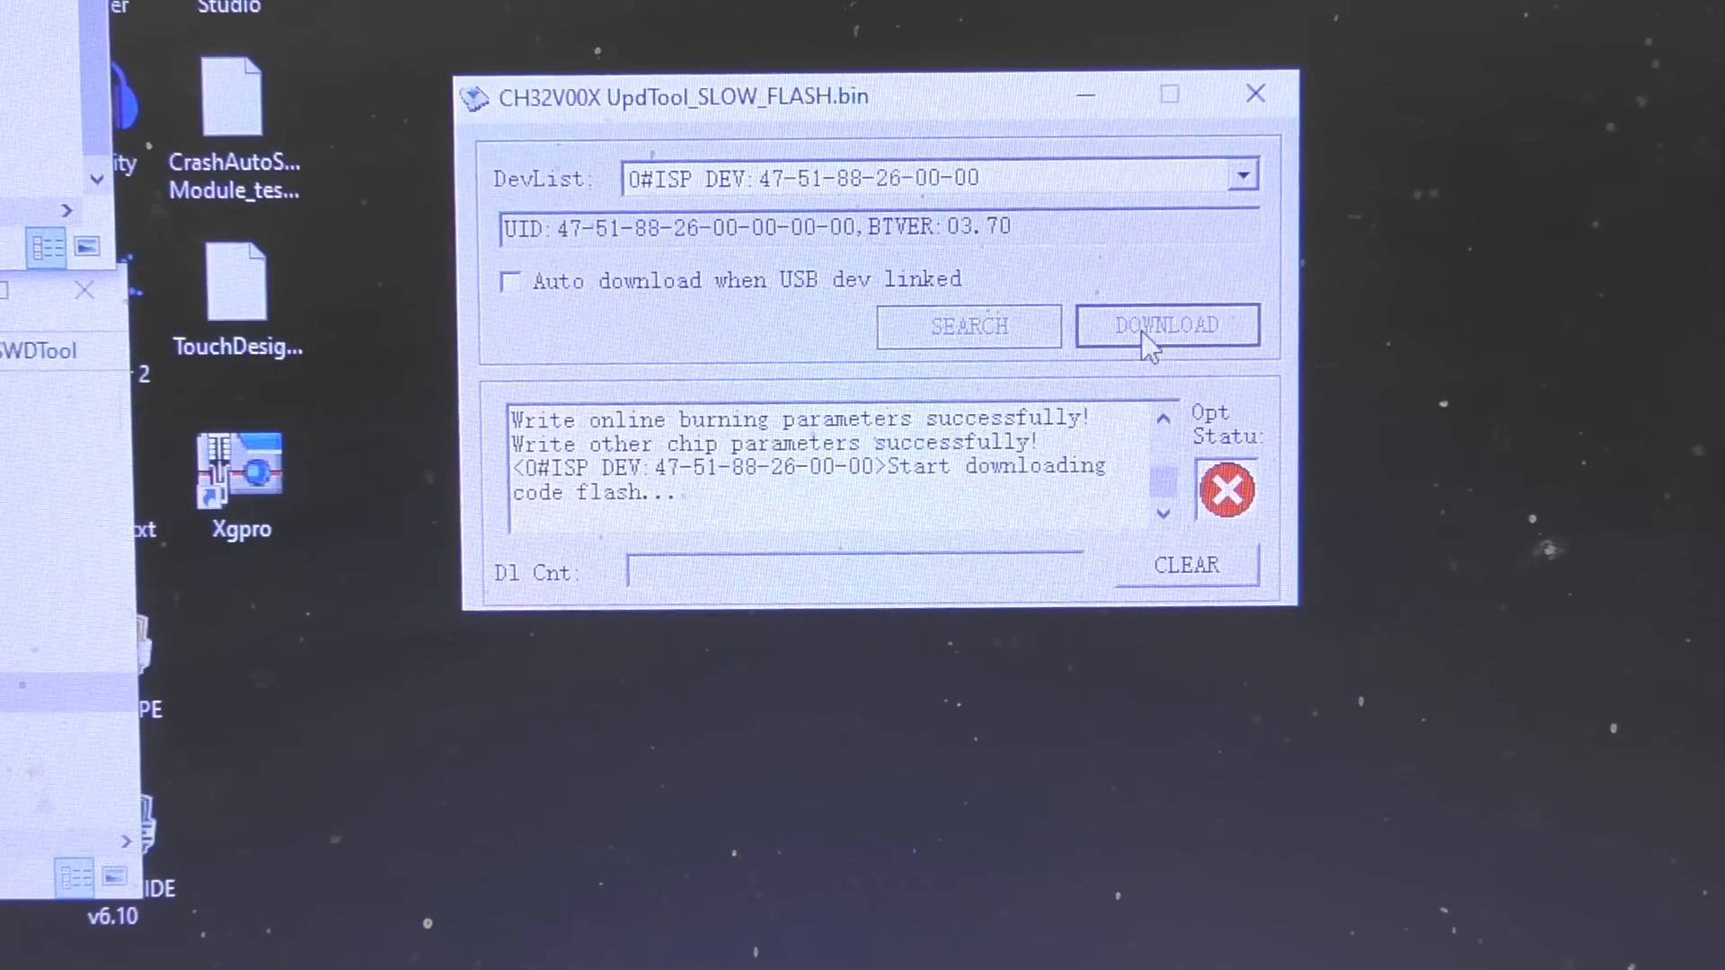